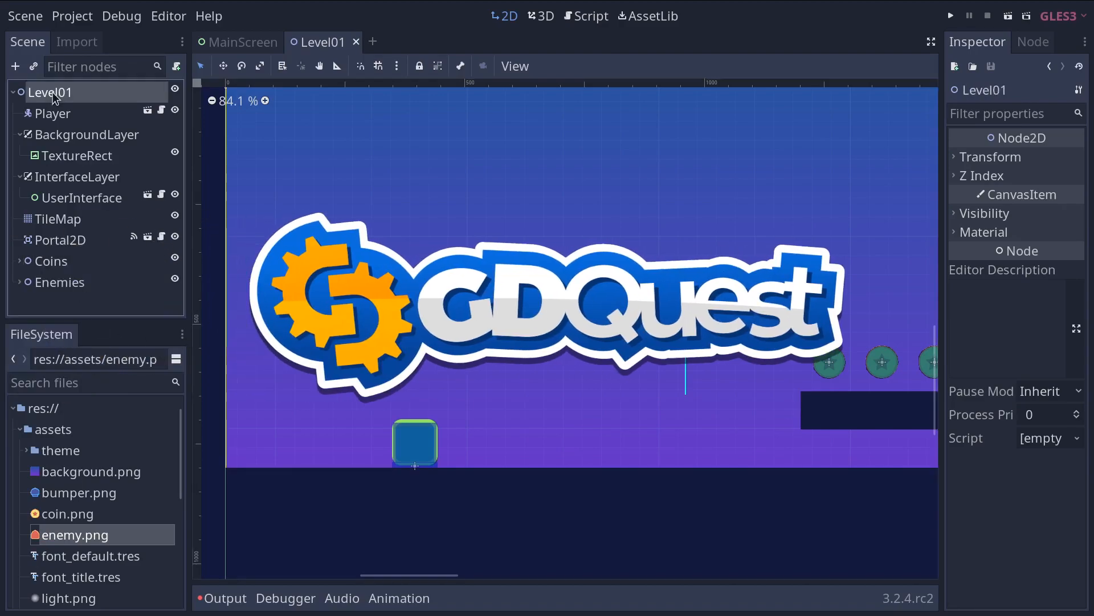
- Browse through the Create New Node dialog's list of node types
click(15, 66)
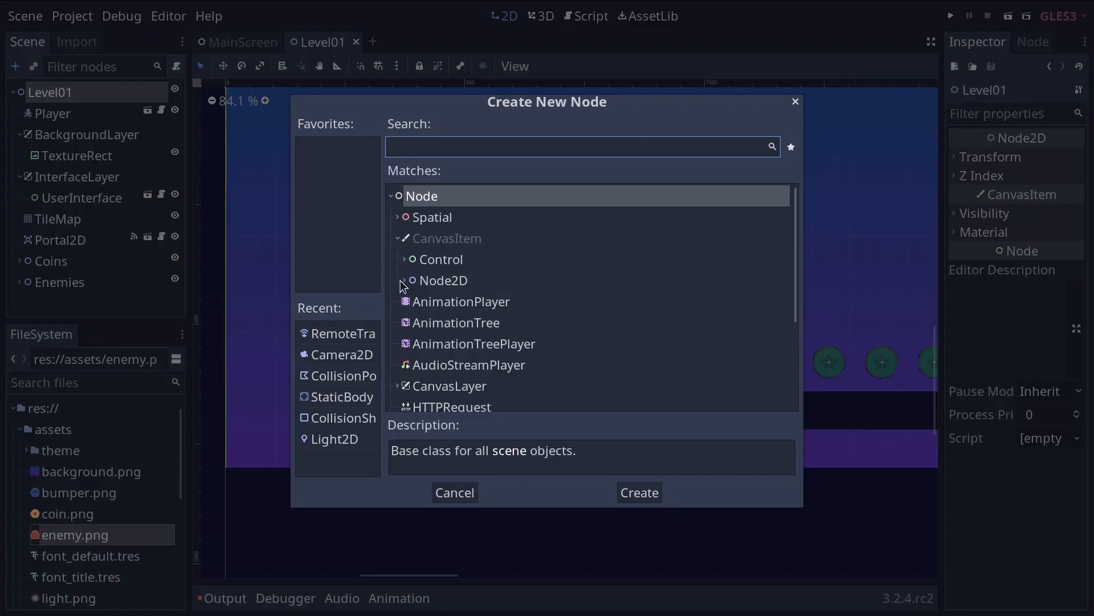
scroll(down, 3)
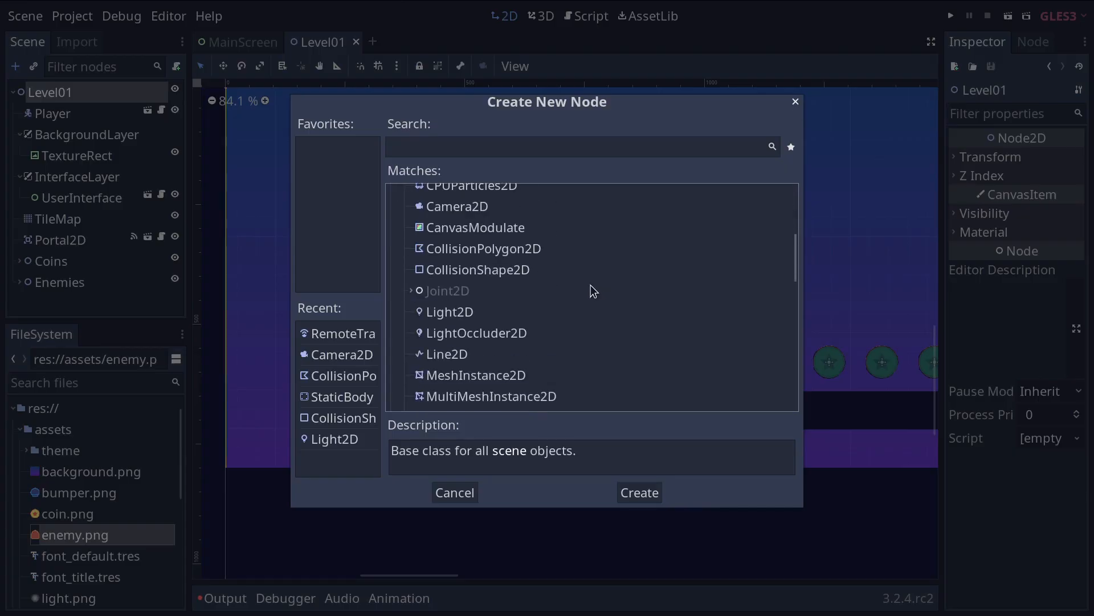
scroll(down, 3)
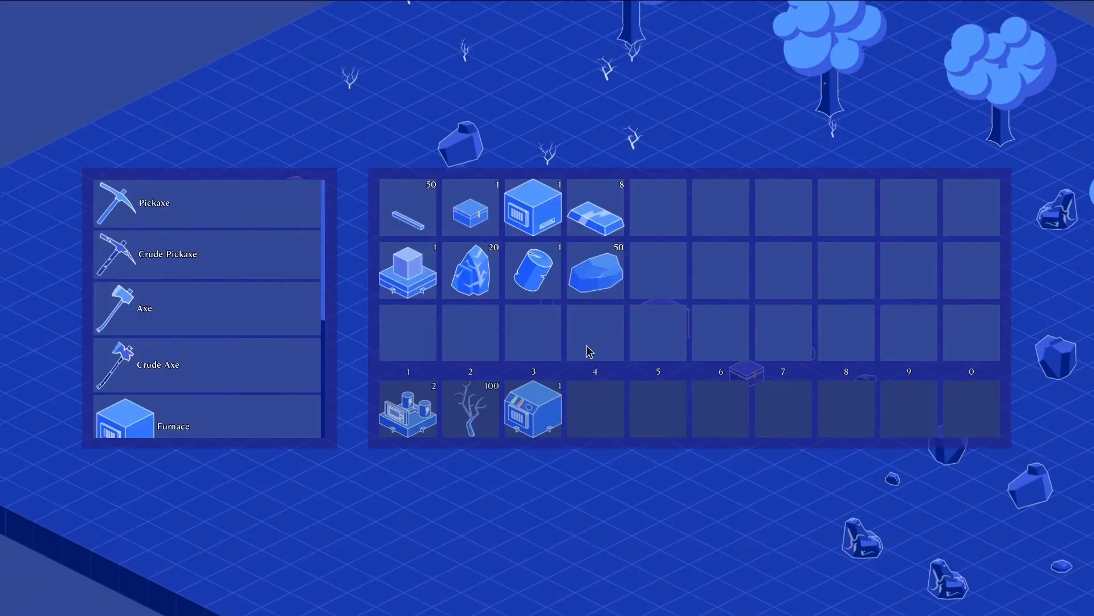
drag(532, 207, 595, 410)
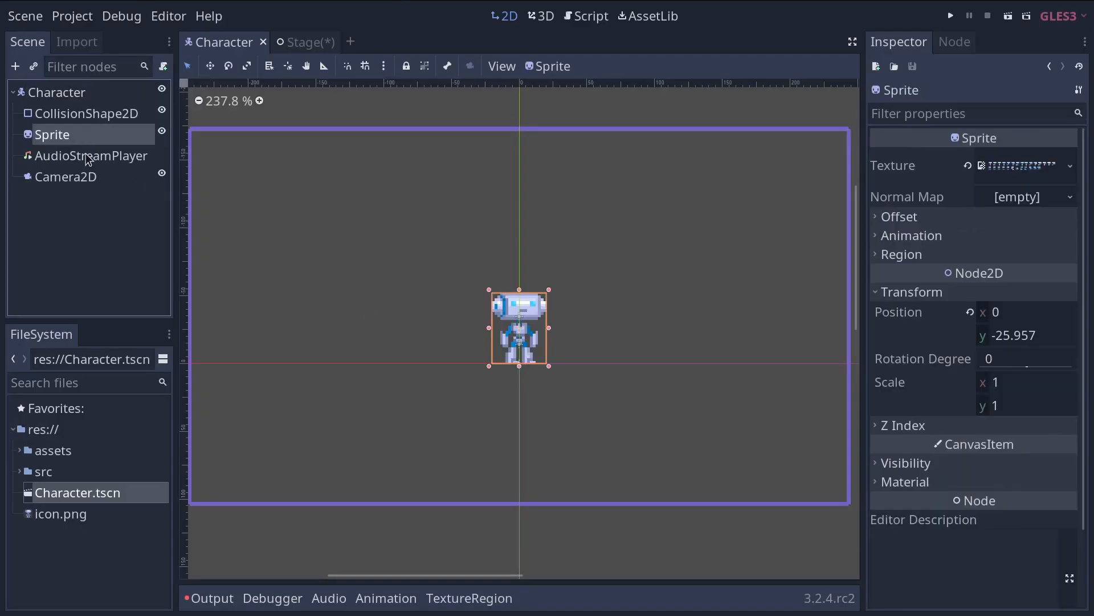
- Inspect the Character scene's Camera2D and AudioStreamPlayer nodes, then go to the Stage scene
click(67, 177)
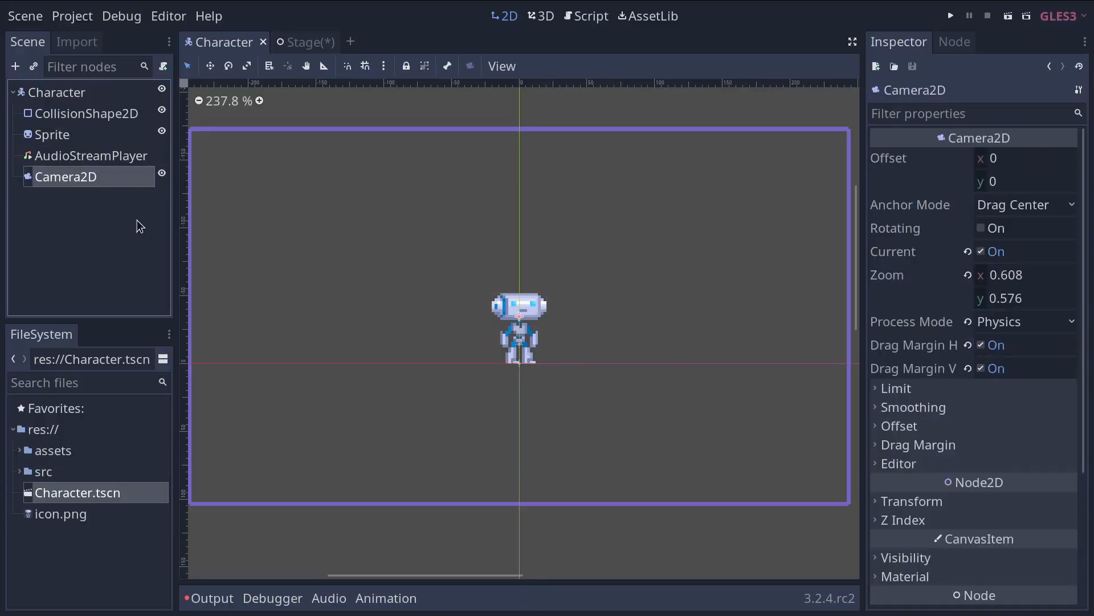
mouse_move(76, 95)
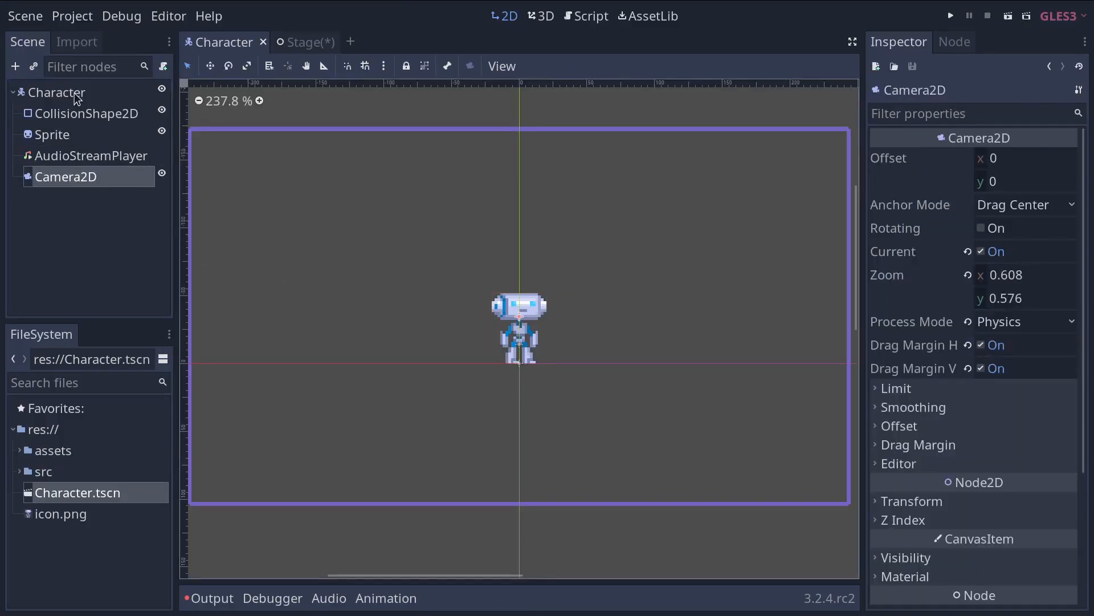
click(91, 155)
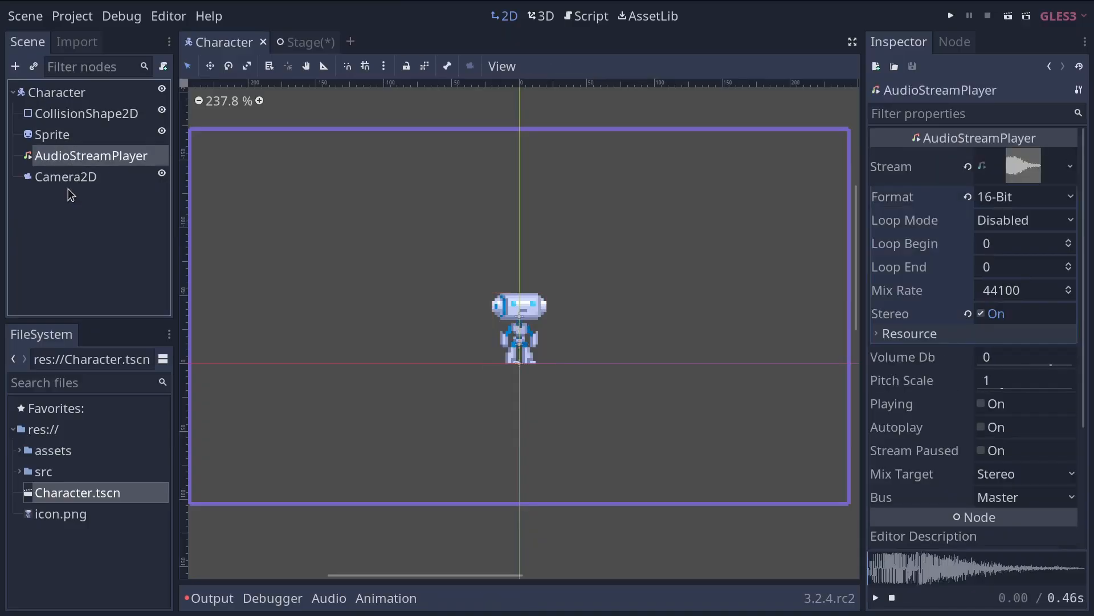
click(300, 42)
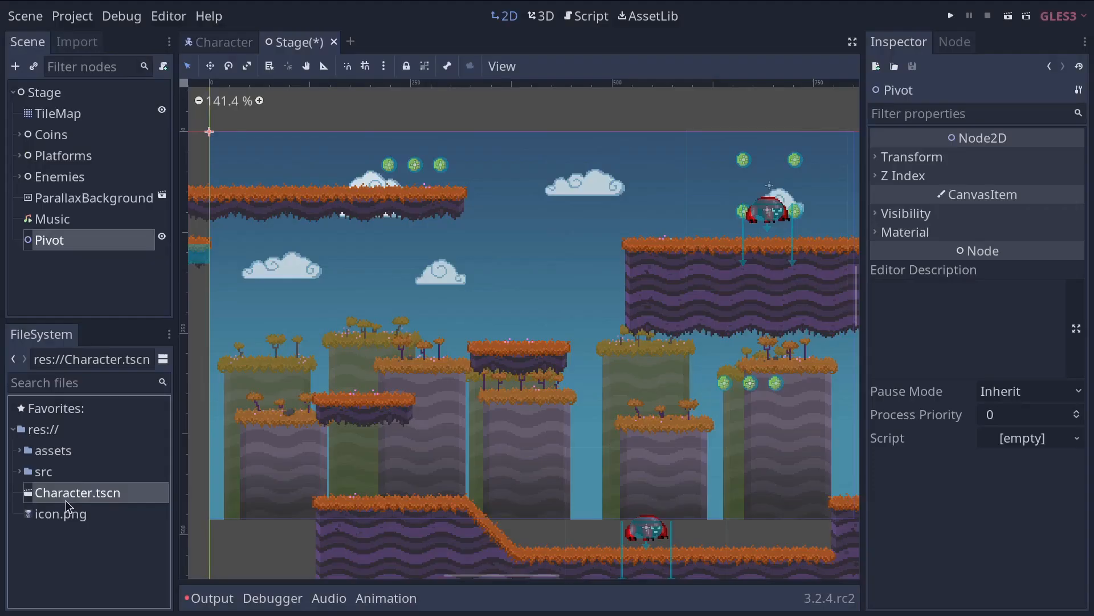
- Play the Getting started with Godot playlist from the GDQuest channel's Playlists page
drag(76, 493, 520, 345)
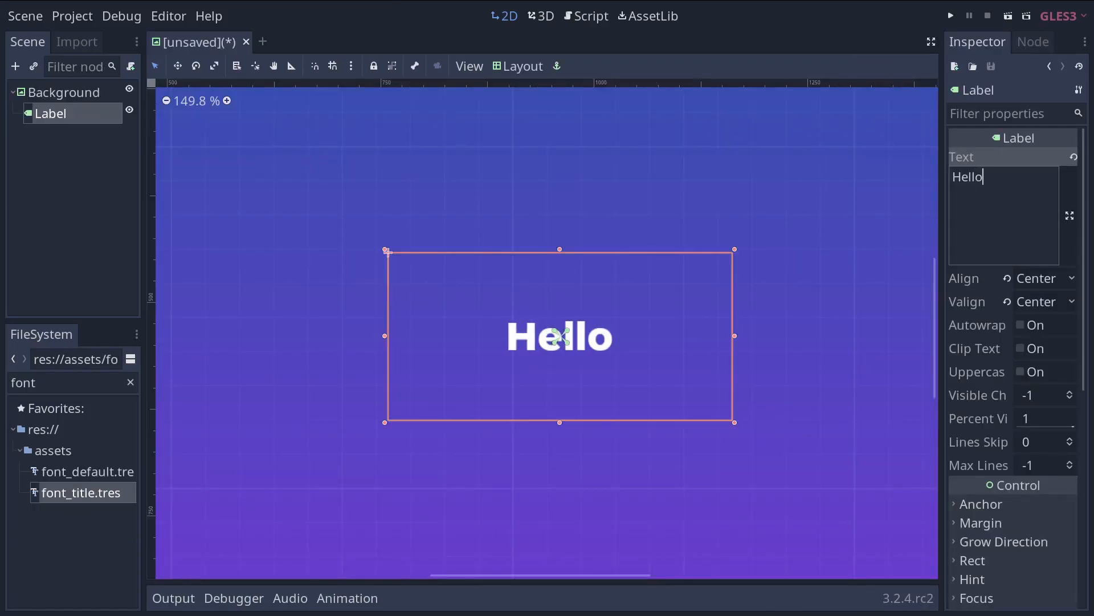
text(, World!)
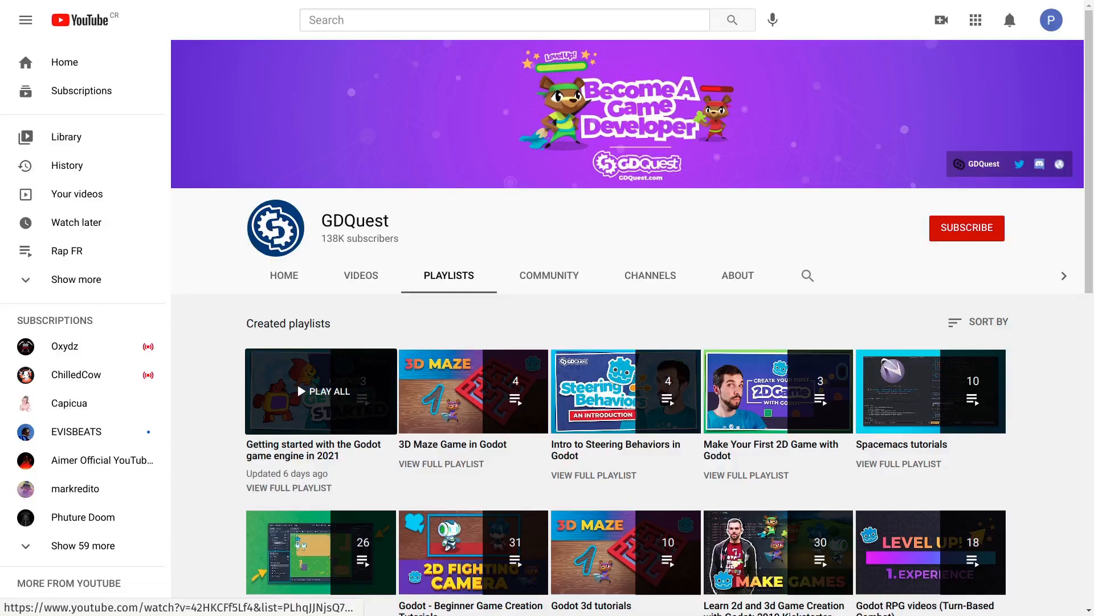
click(325, 392)
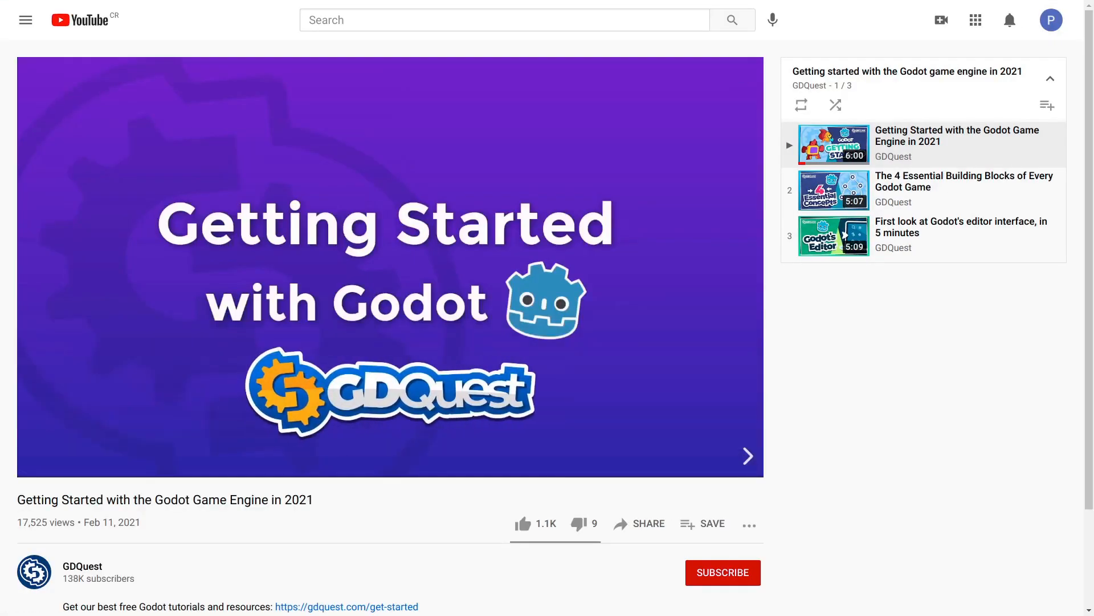
click(722, 572)
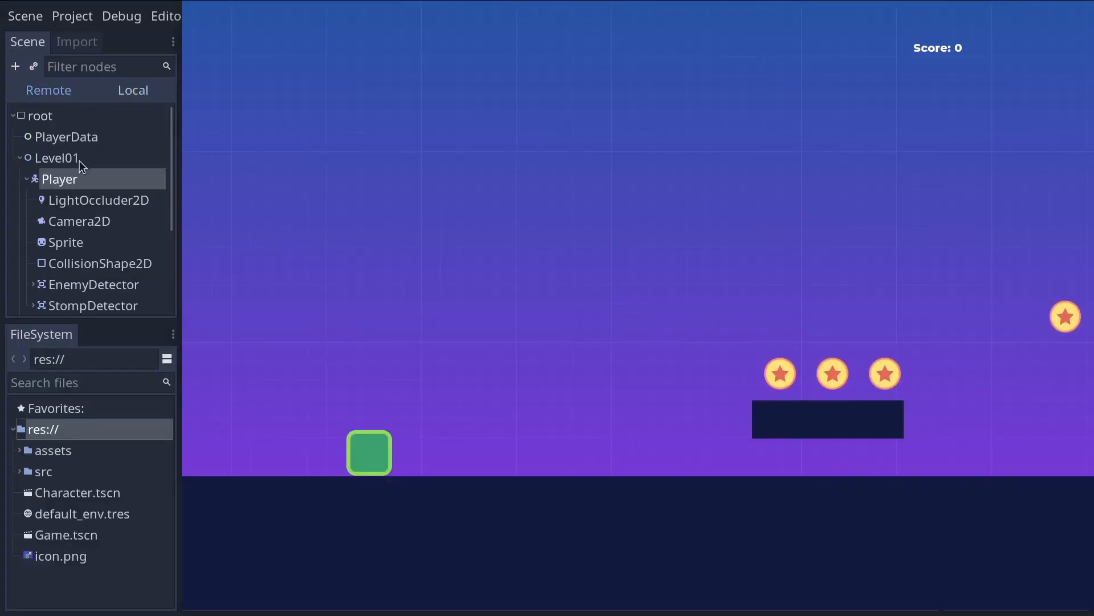
- Fold the Player node's children in the running Level01 remote scene tree
click(27, 179)
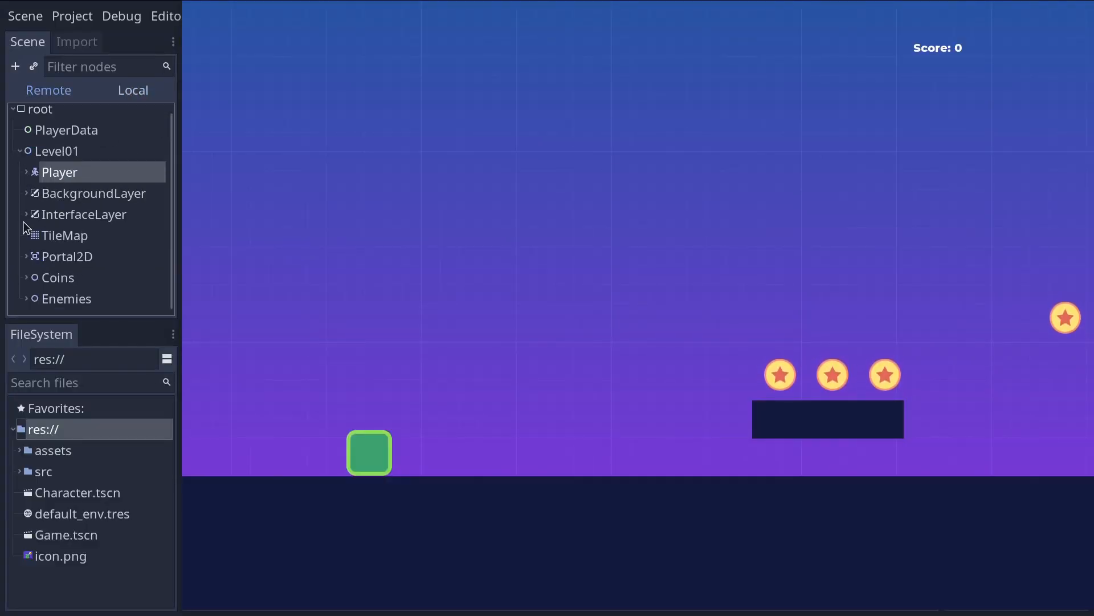
click(22, 215)
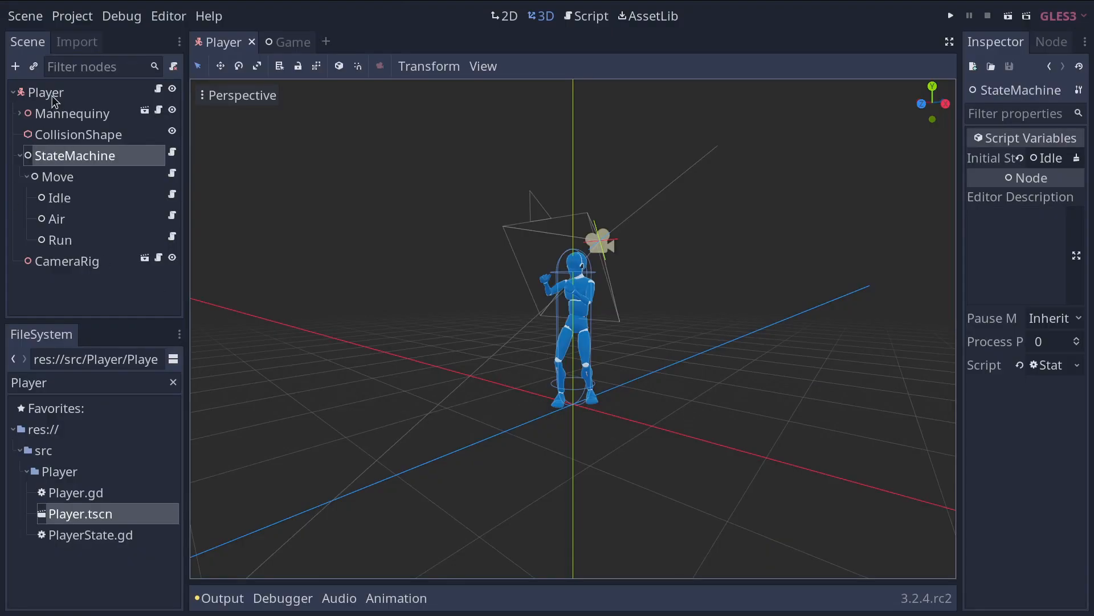
- Review the Mannequiny and StateMachine nodes of the Player scene, then go to the Game scene
click(72, 113)
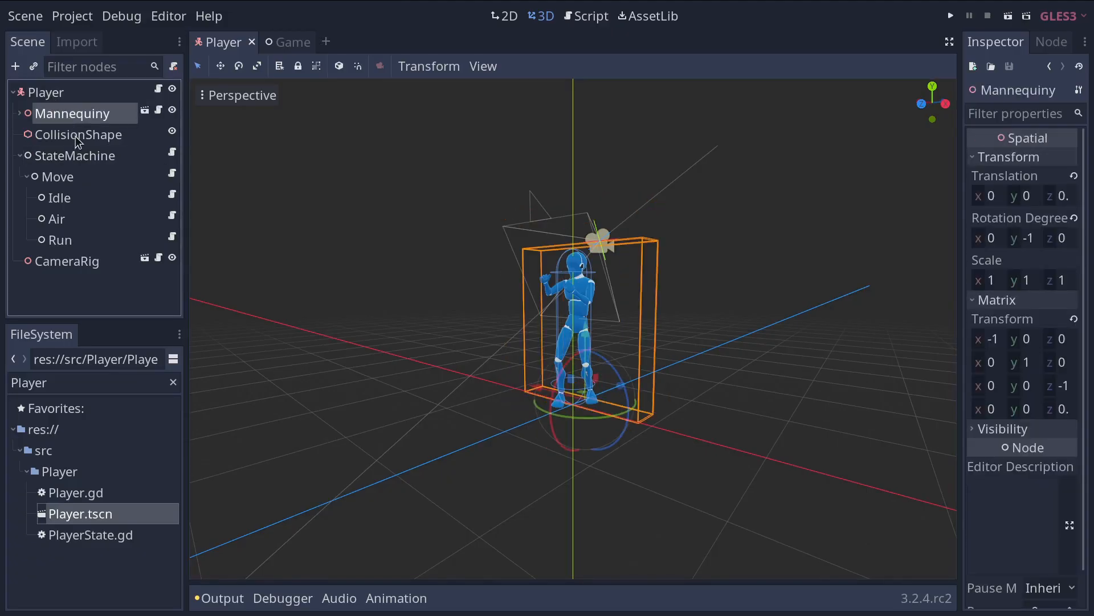
click(75, 155)
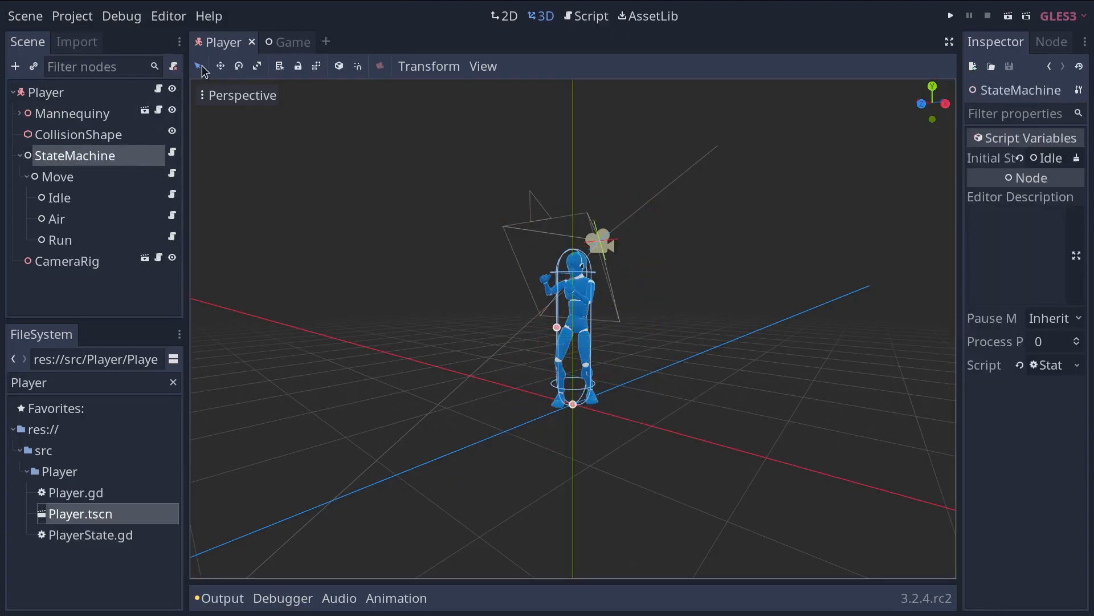
click(282, 42)
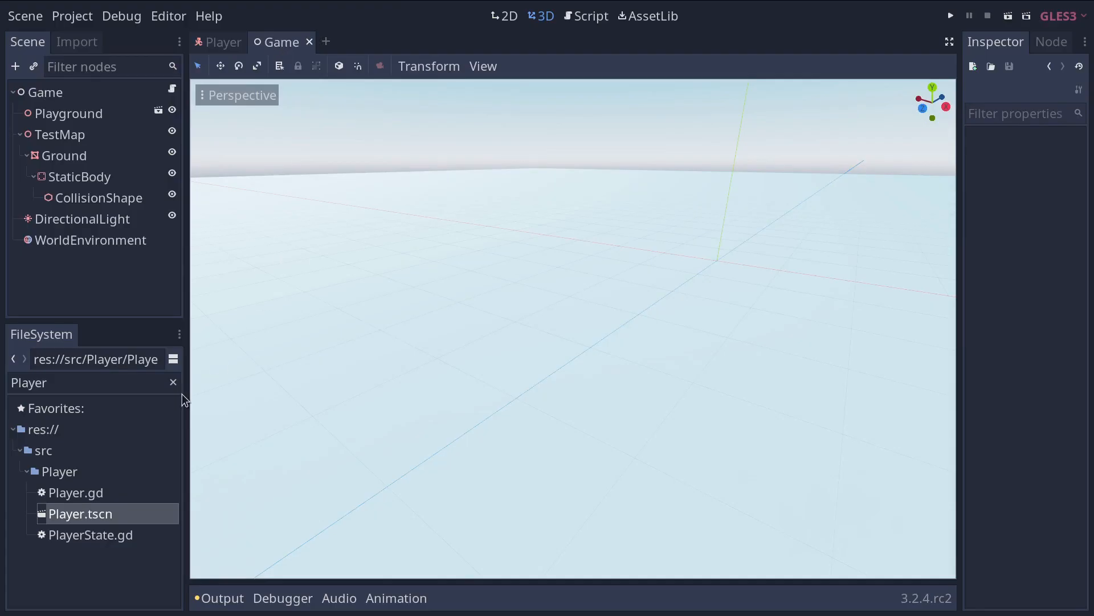
- Drop Player.tscn from the FileSystem dock into the Game scene's 3D test map
drag(79, 513, 559, 391)
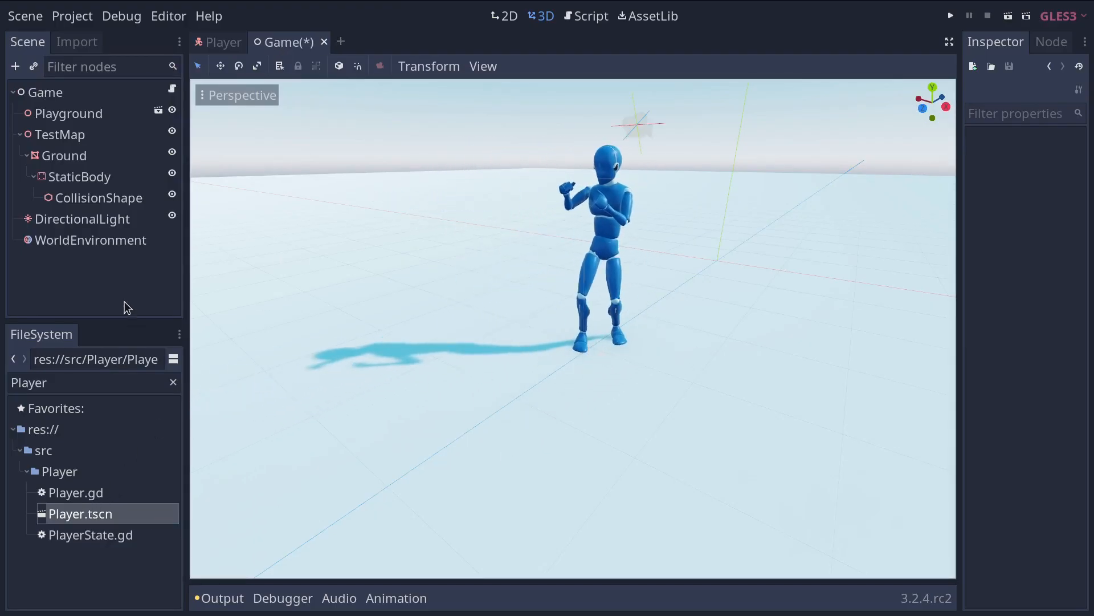
right_click(49, 262)
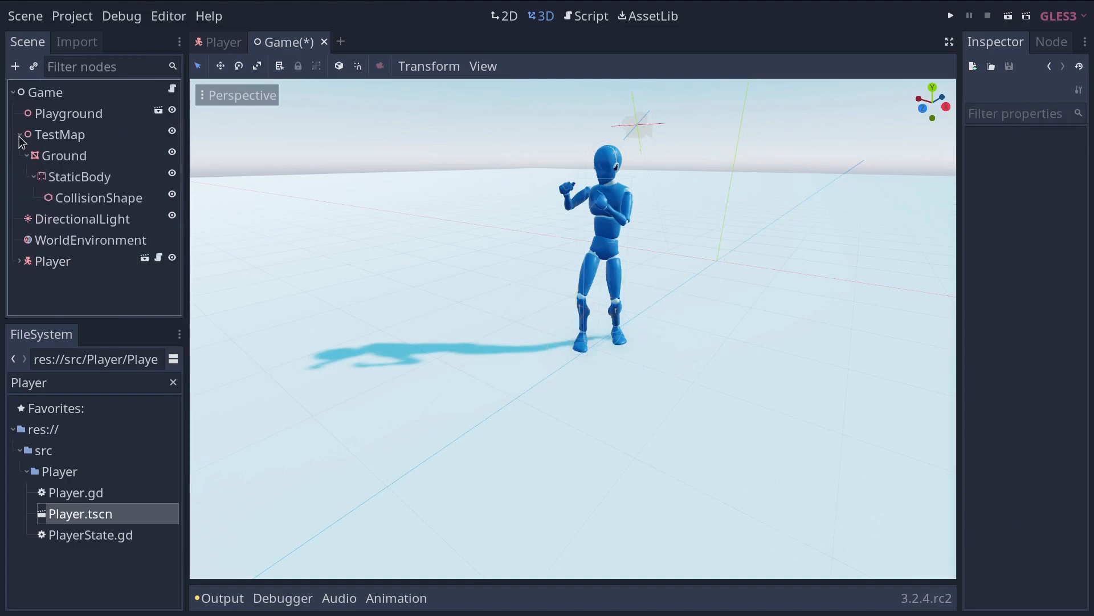
click(17, 135)
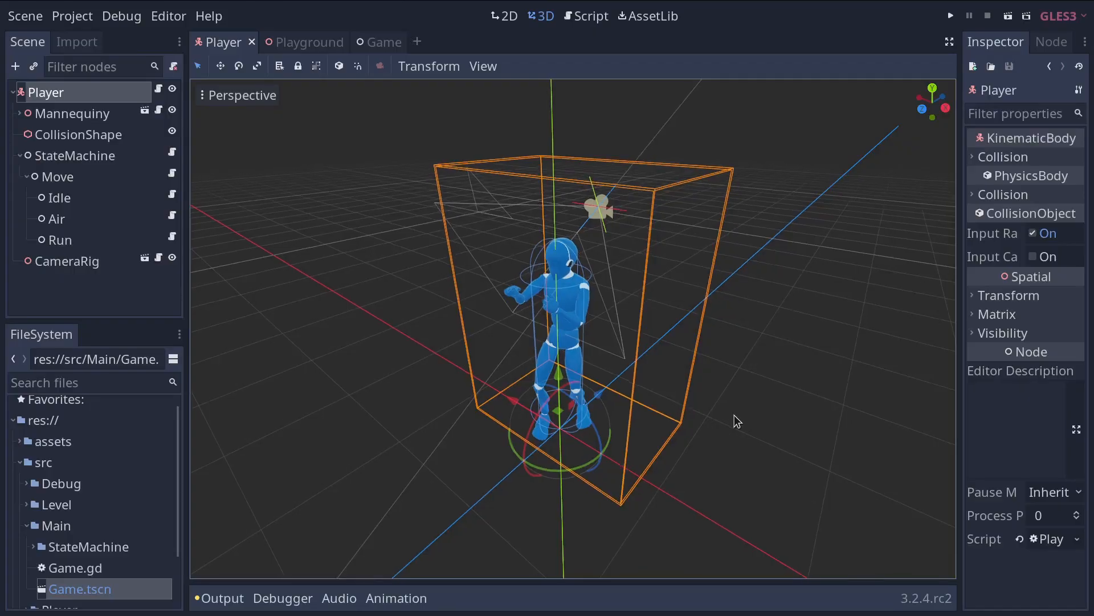
click(298, 42)
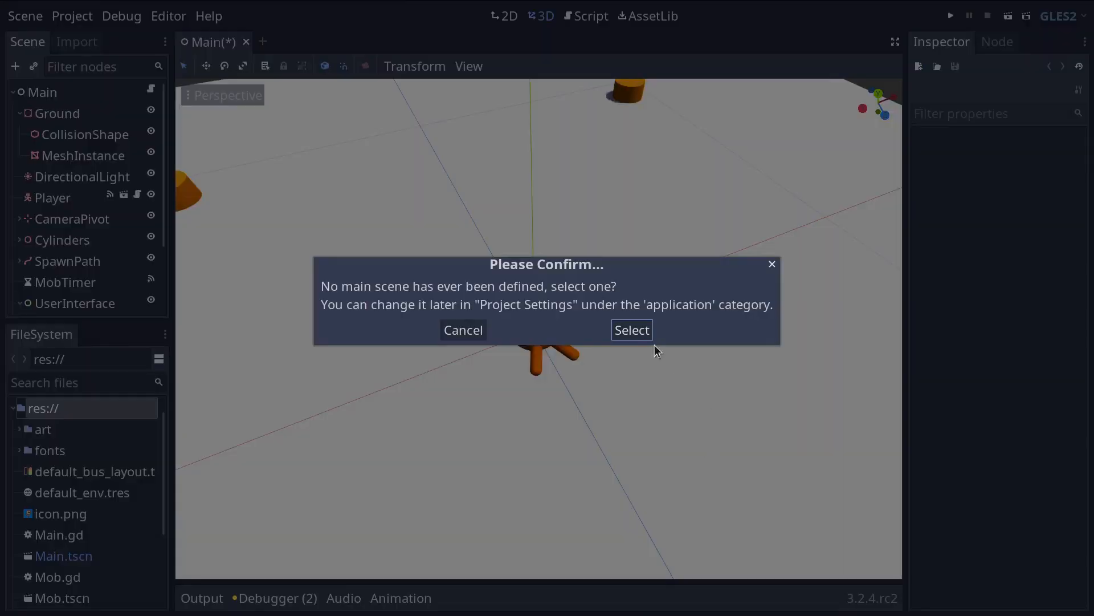
- Choose Main.tscn as the project's main scene from the first-run confirmation
click(631, 330)
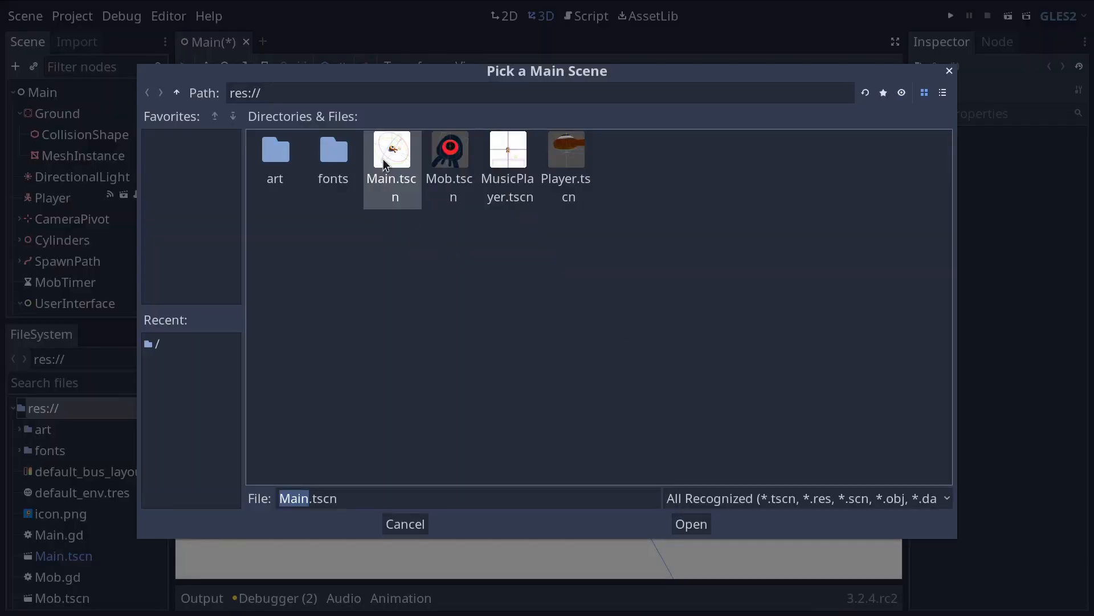
click(689, 523)
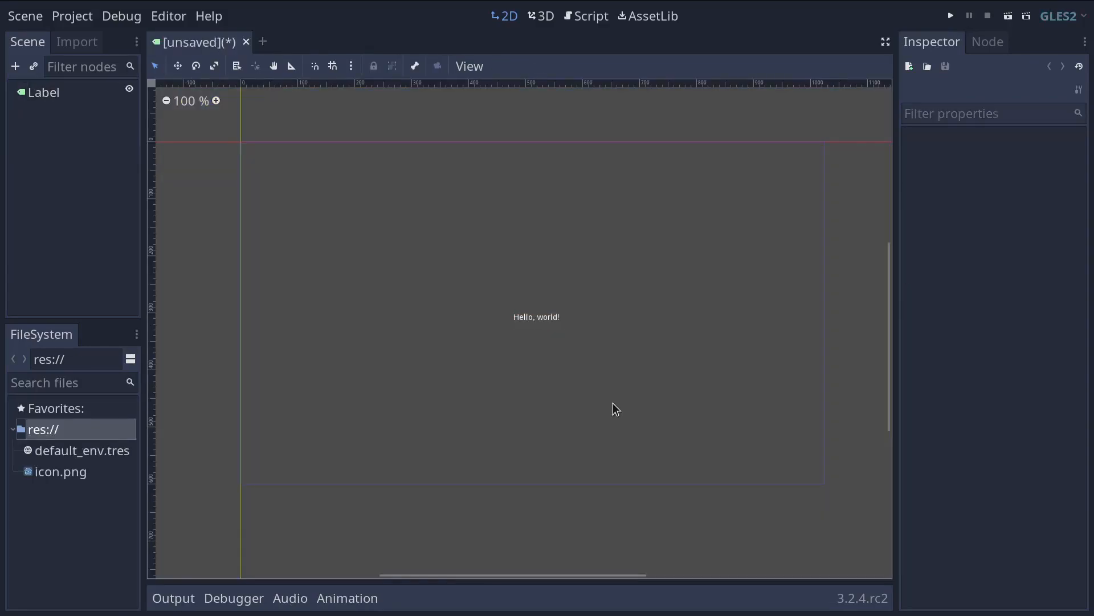
- Run the Hello, world! scene, saving it as Label.tscn when prompted
click(950, 15)
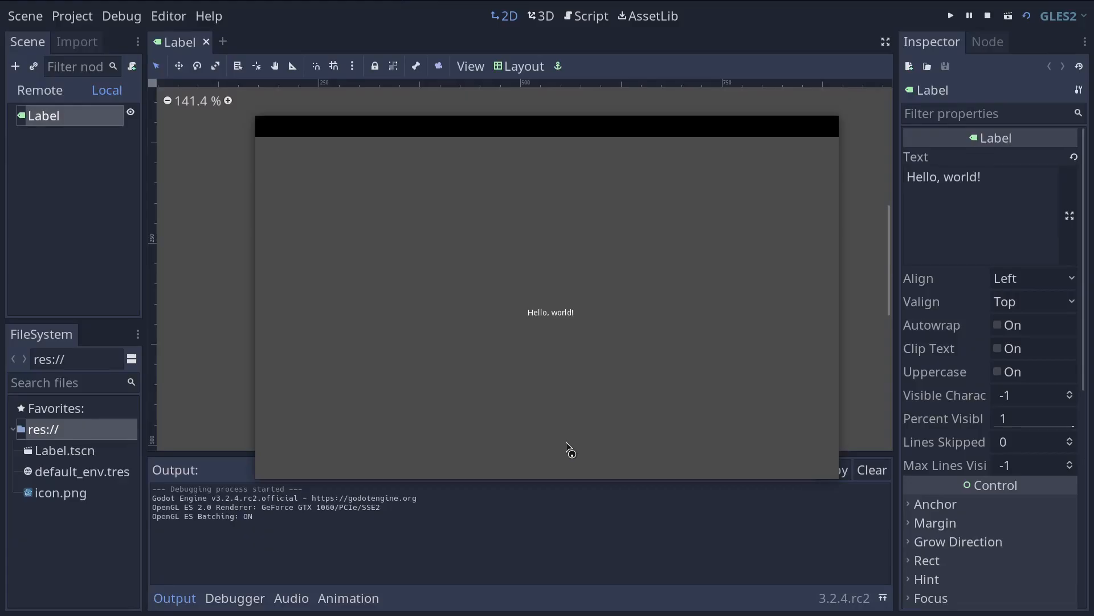
mouse_move(714, 342)
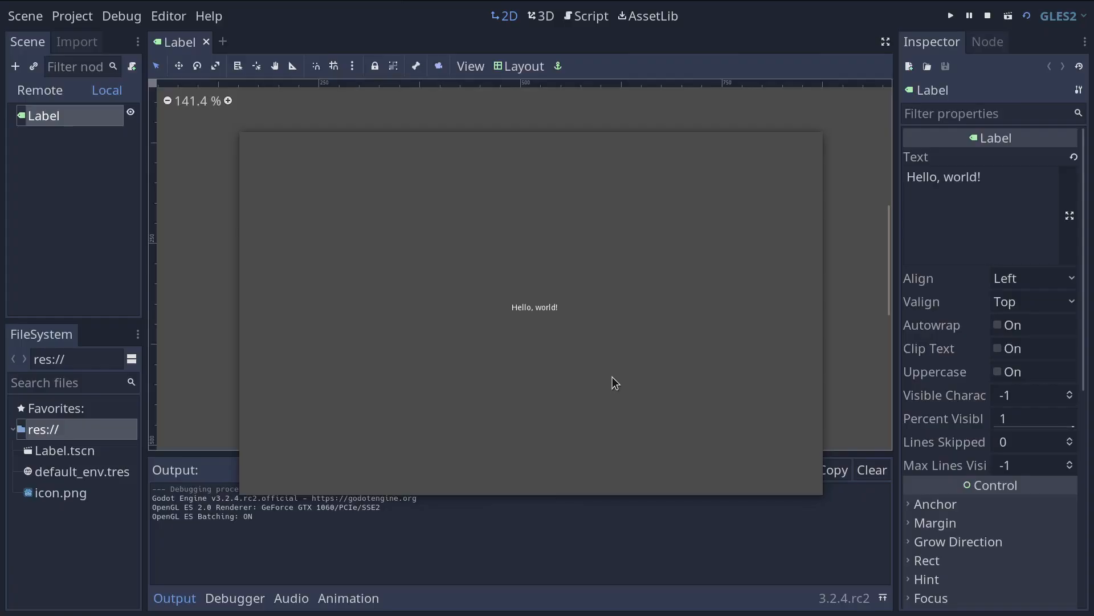
mouse_move(604, 379)
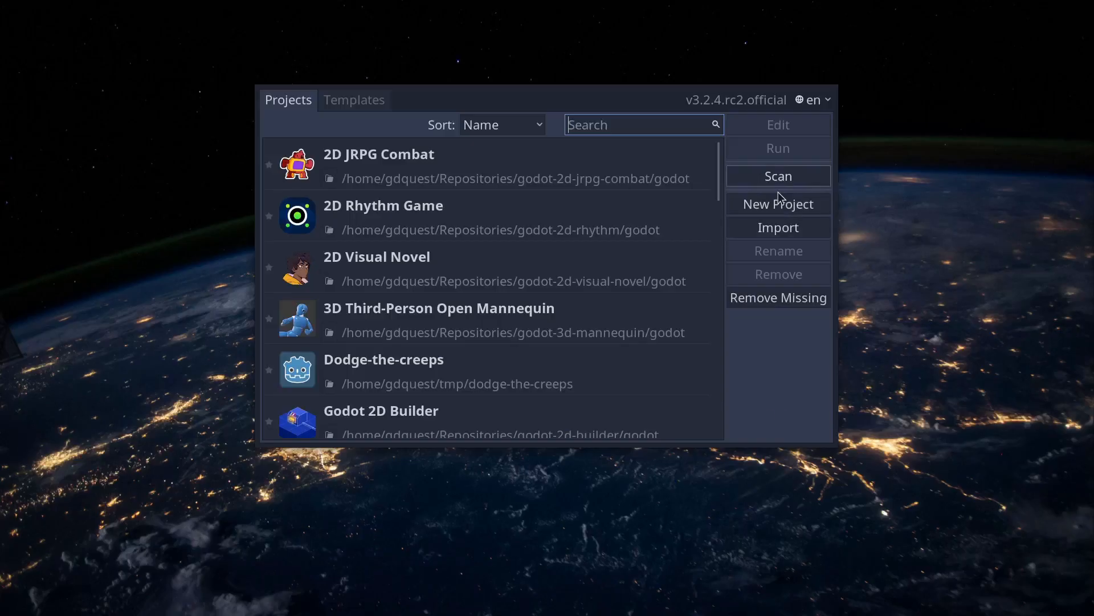
- Start a new project named 'My first scene' with its own folder
click(777, 204)
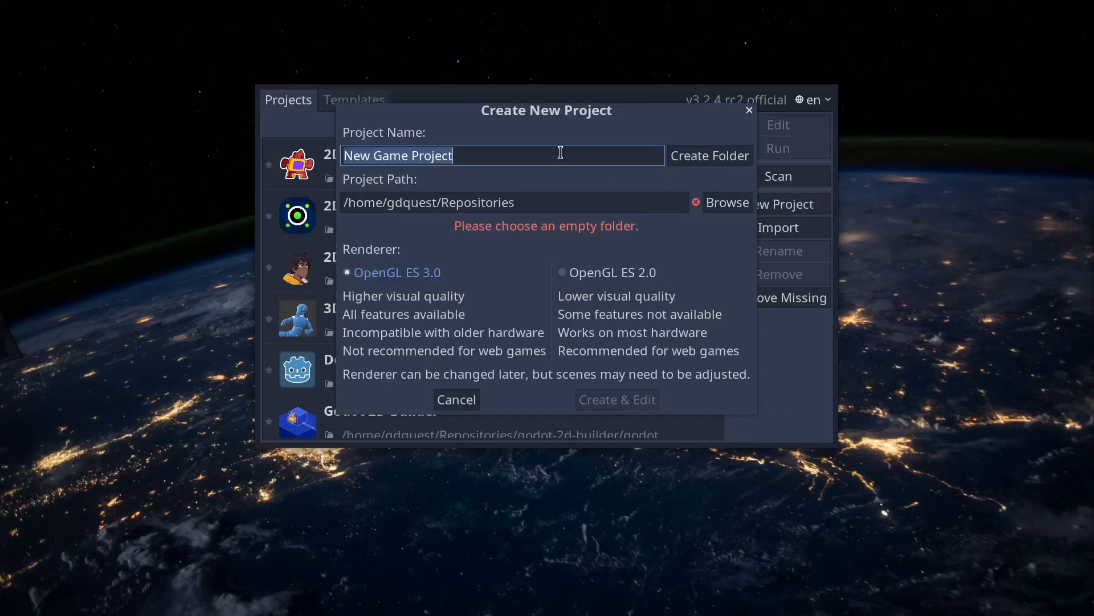
text(My first scene)
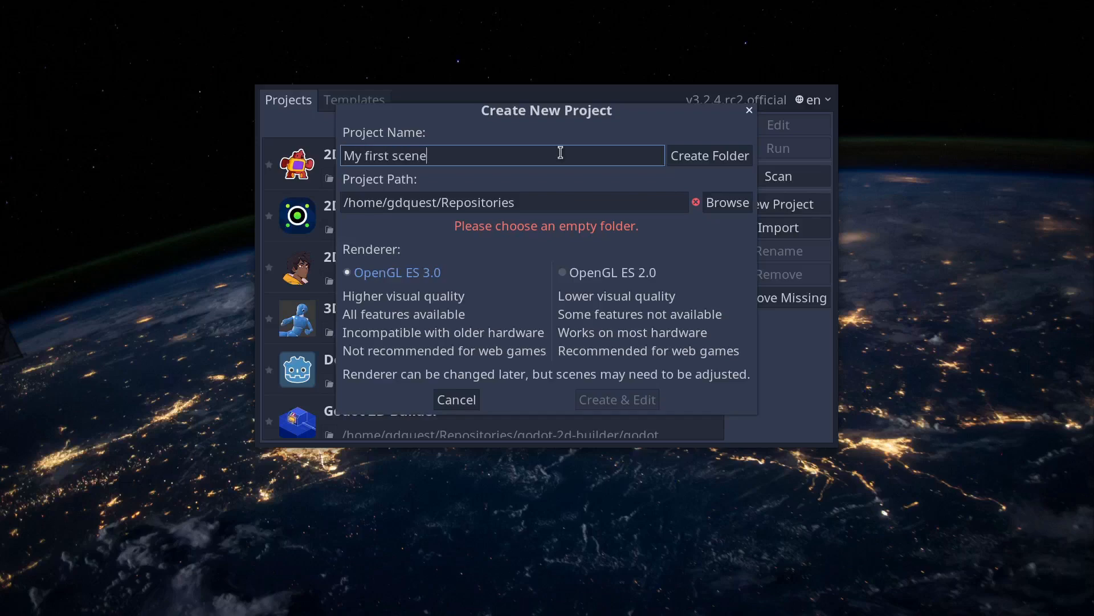
mouse_move(708, 164)
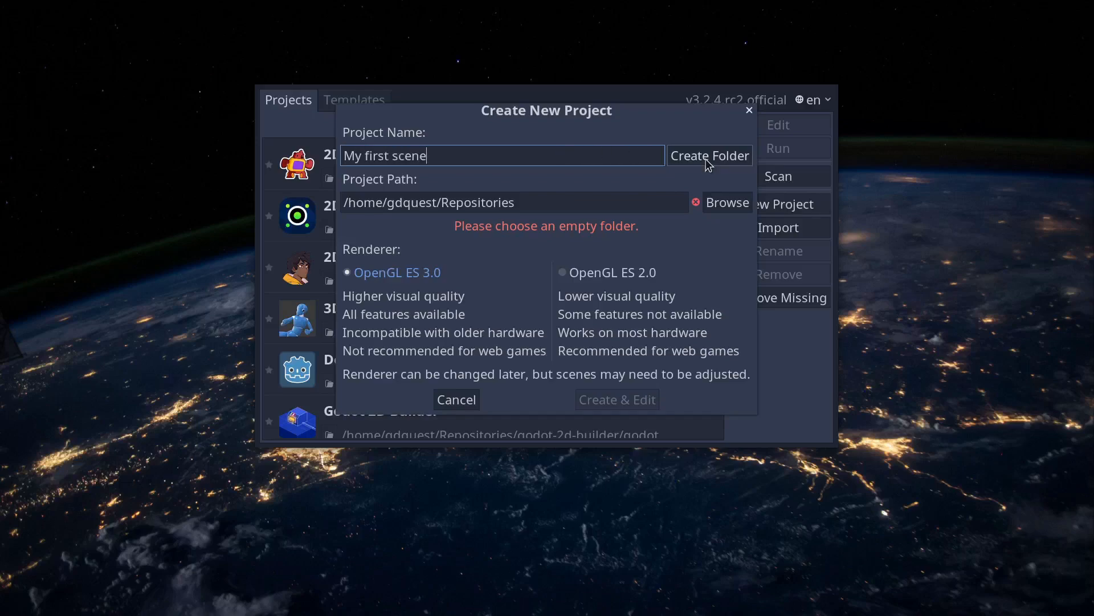
click(709, 155)
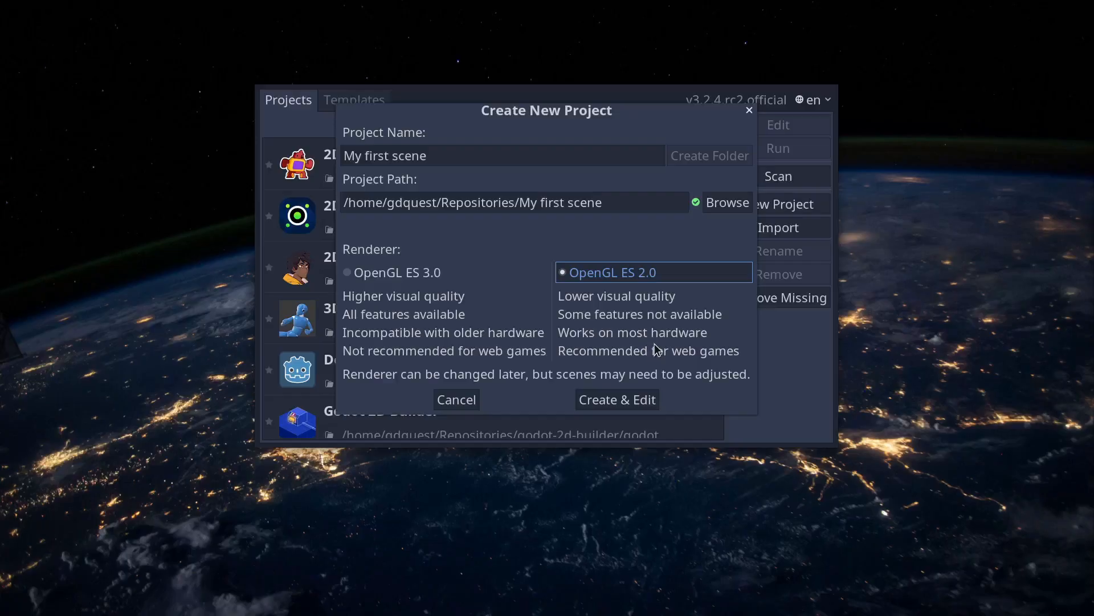
- Pick the OpenGL ES 2.0 renderer and create the project, opening it for editing
click(397, 273)
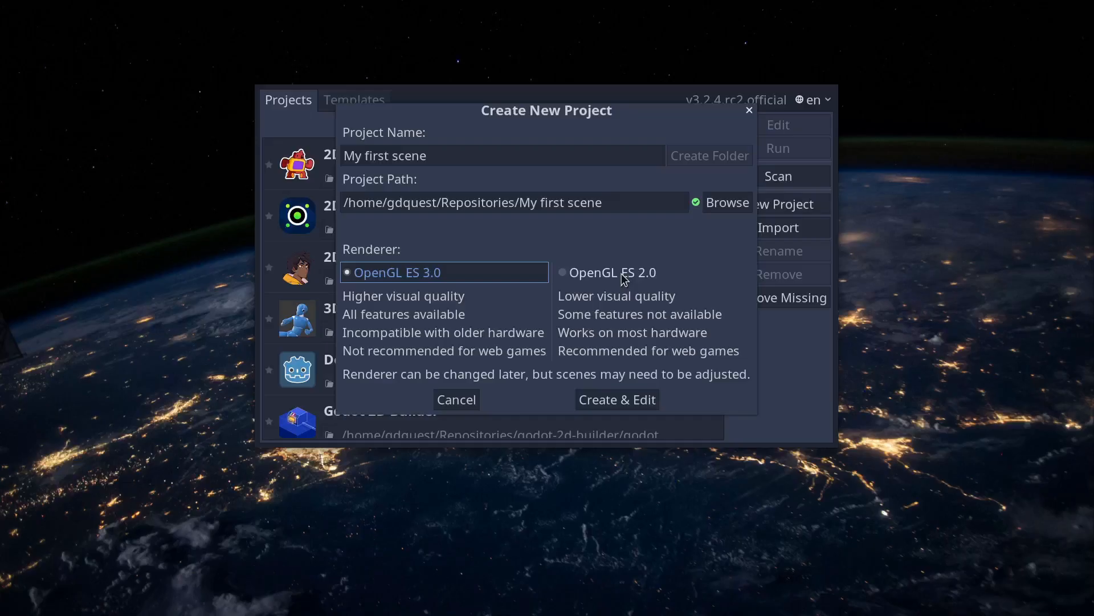
click(613, 272)
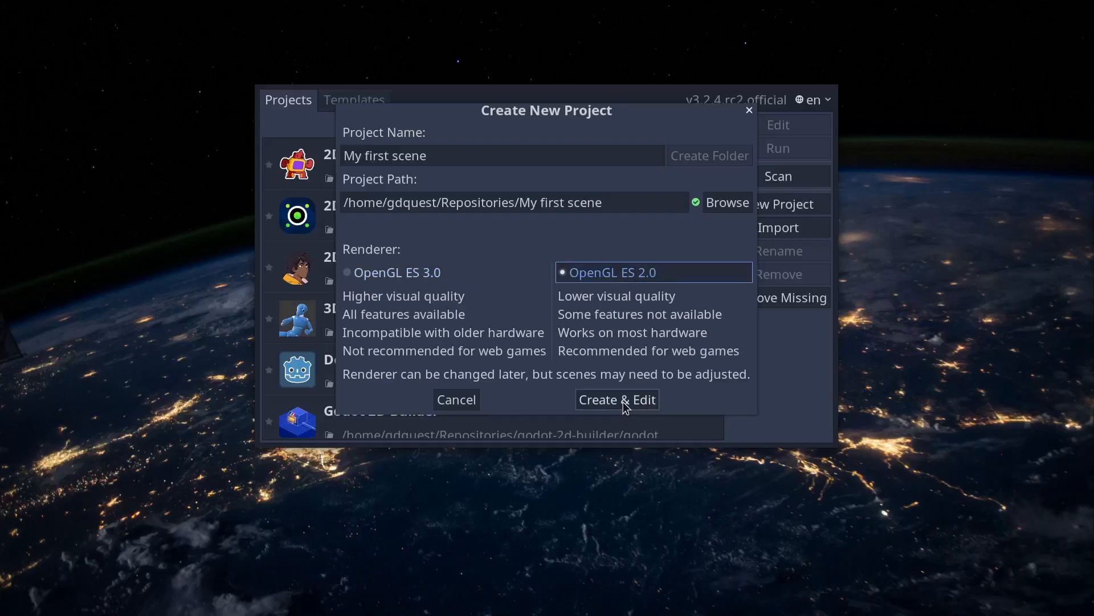
click(616, 399)
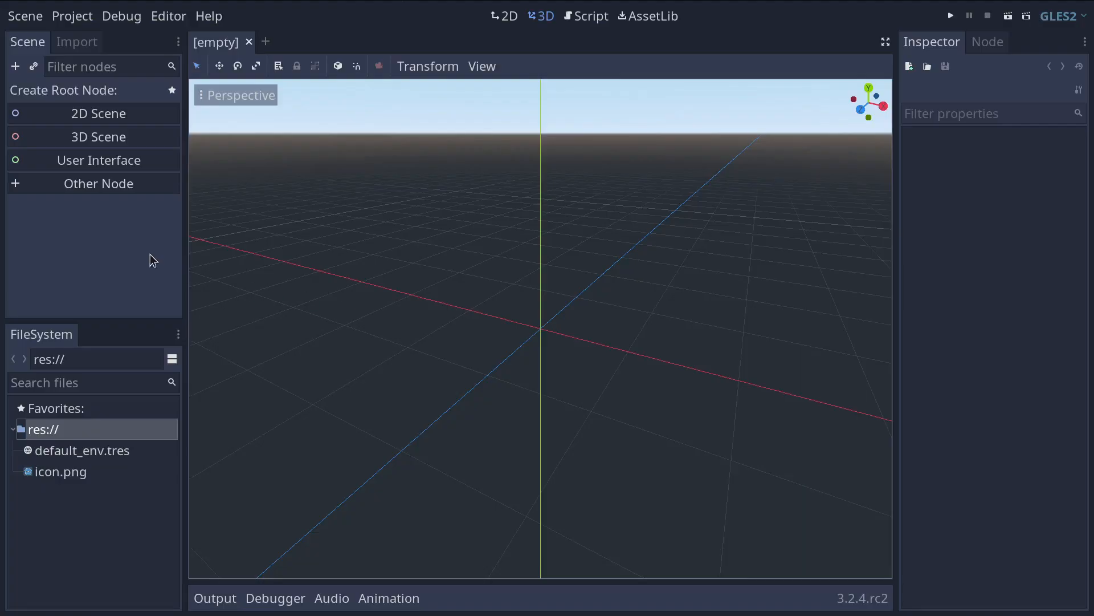
mouse_move(177, 266)
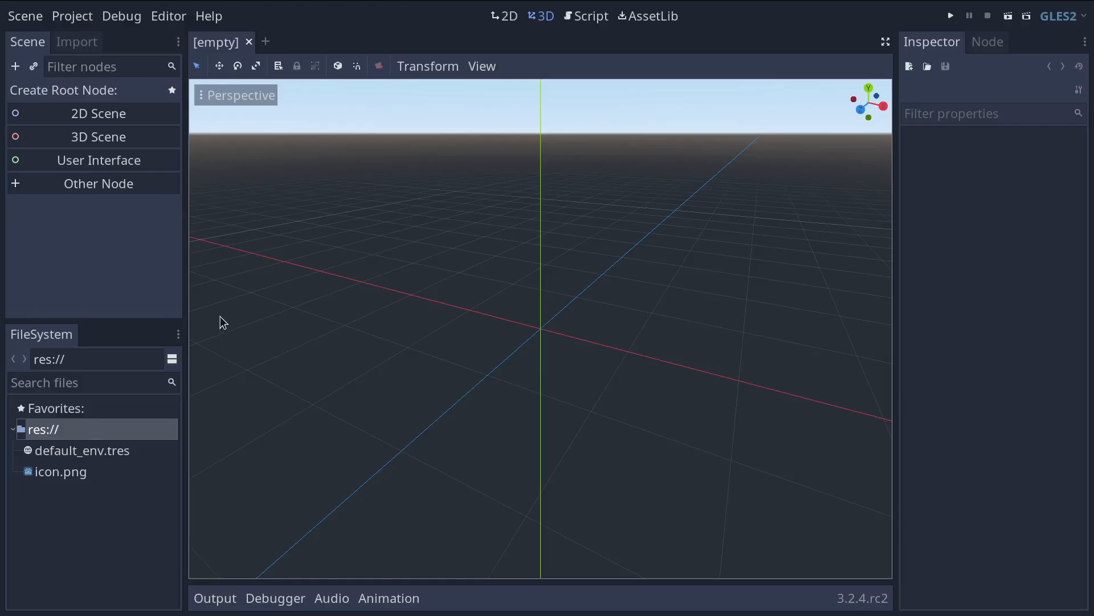
mouse_move(174, 319)
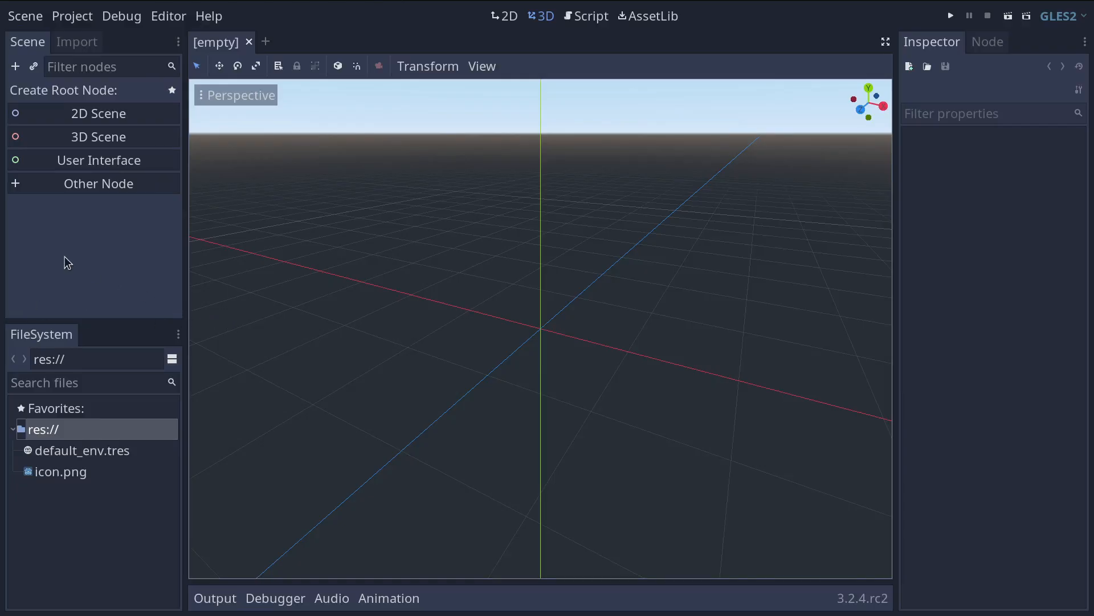
mouse_move(15, 66)
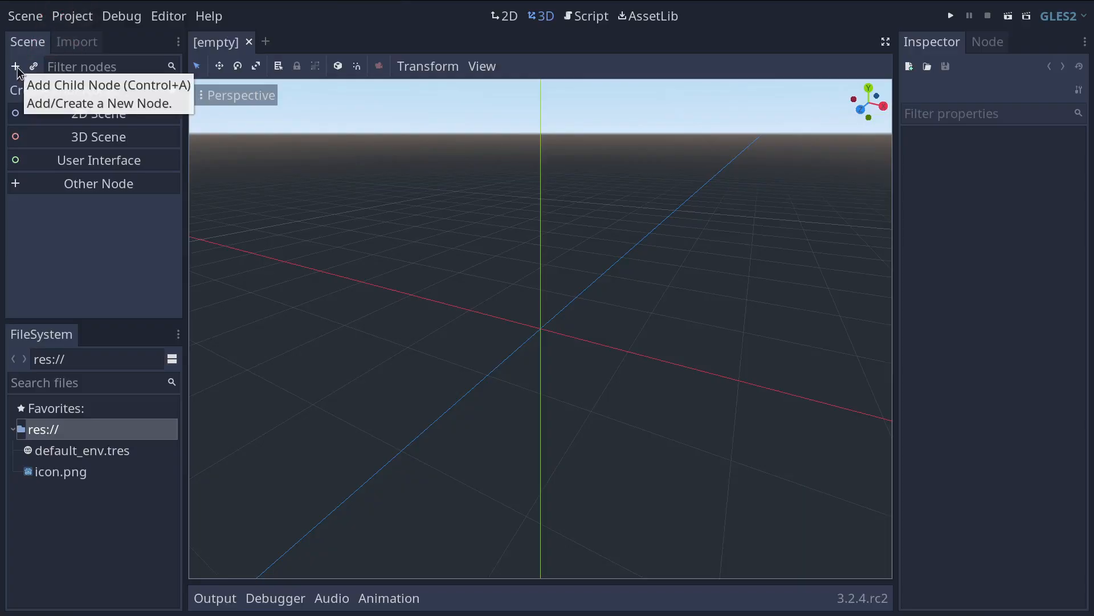
mouse_move(76, 195)
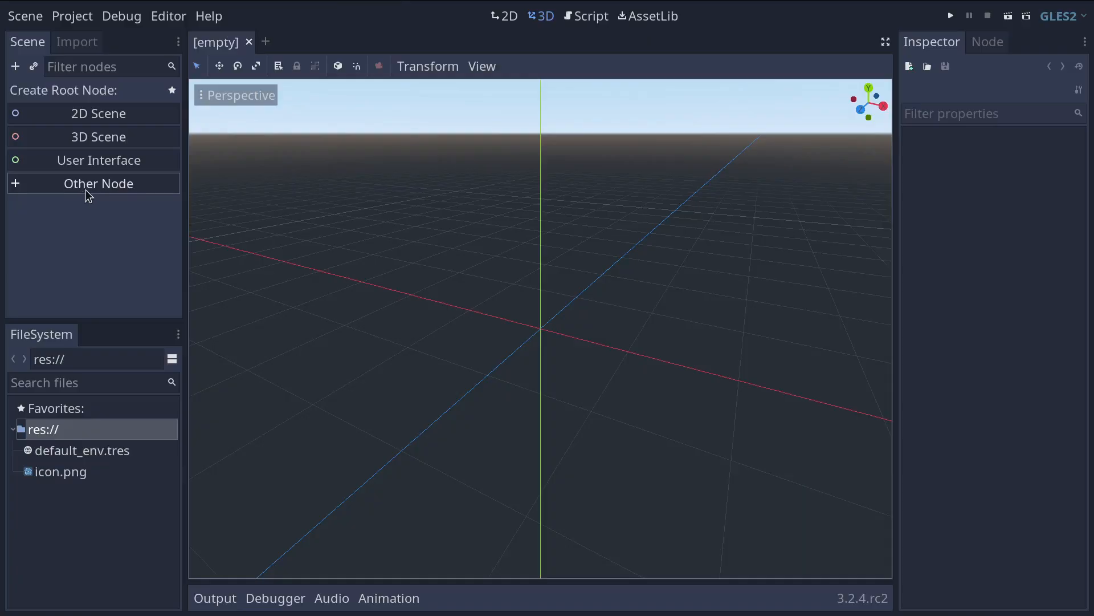
mouse_move(101, 194)
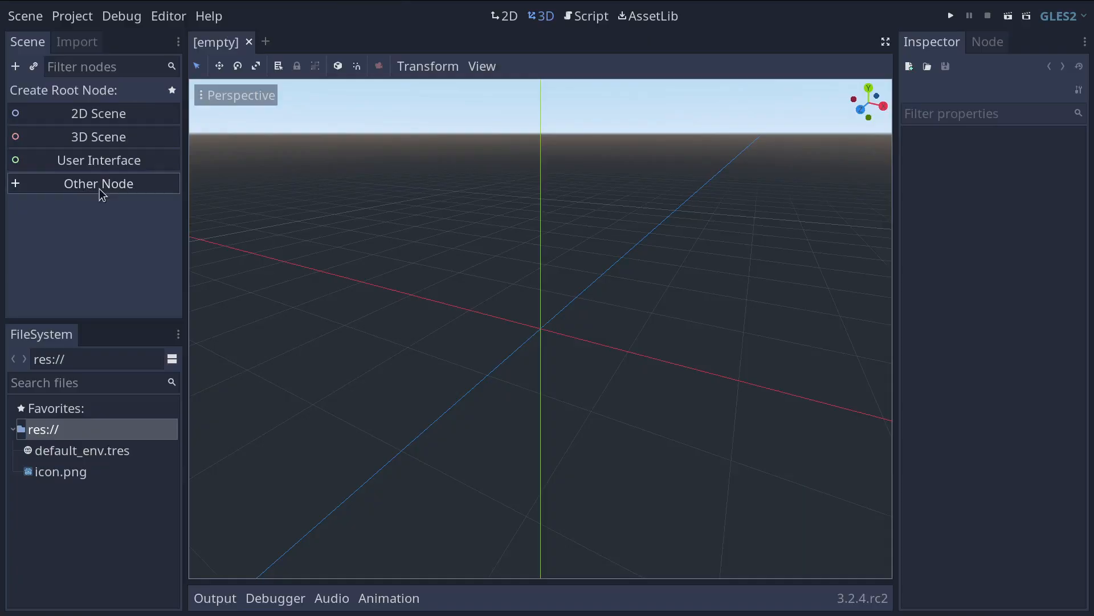
mouse_move(98, 159)
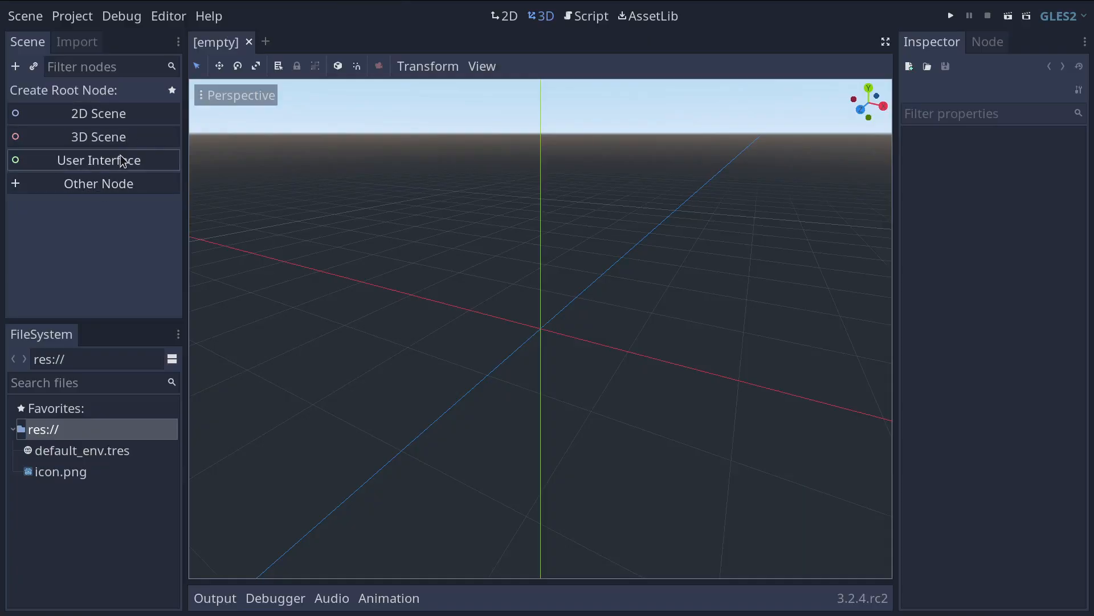
mouse_move(107, 206)
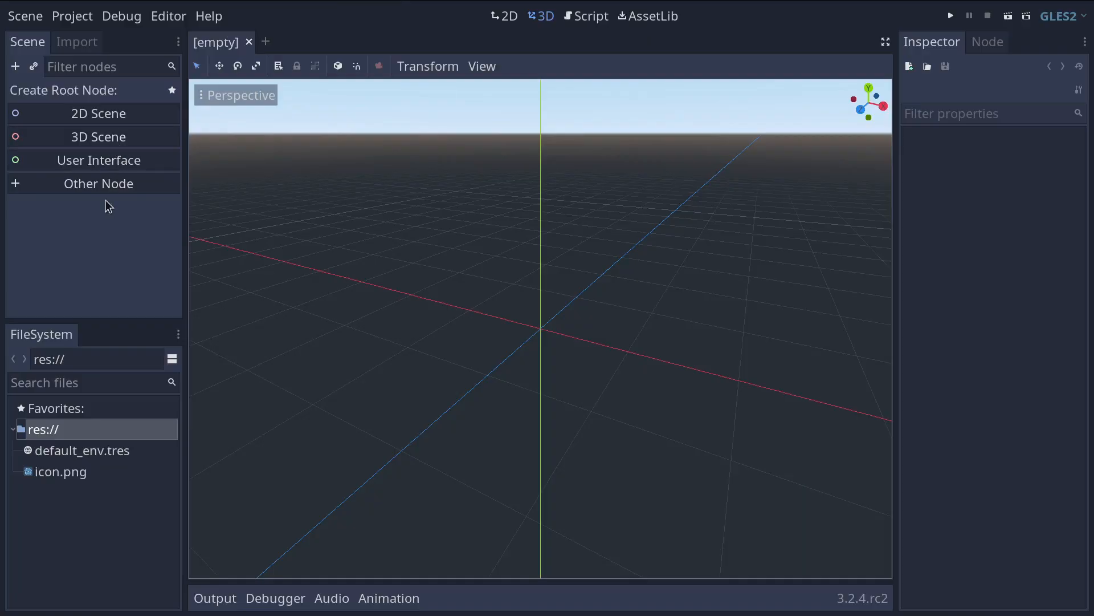
mouse_move(98, 182)
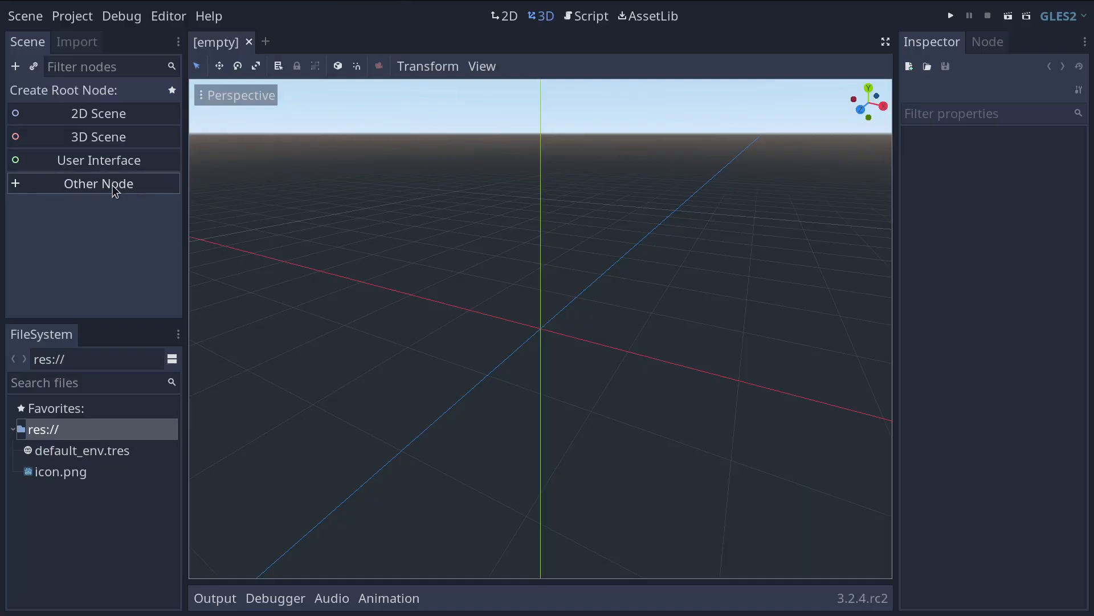
- Create a Label node as the root of the new scene via a 'label' search
click(98, 183)
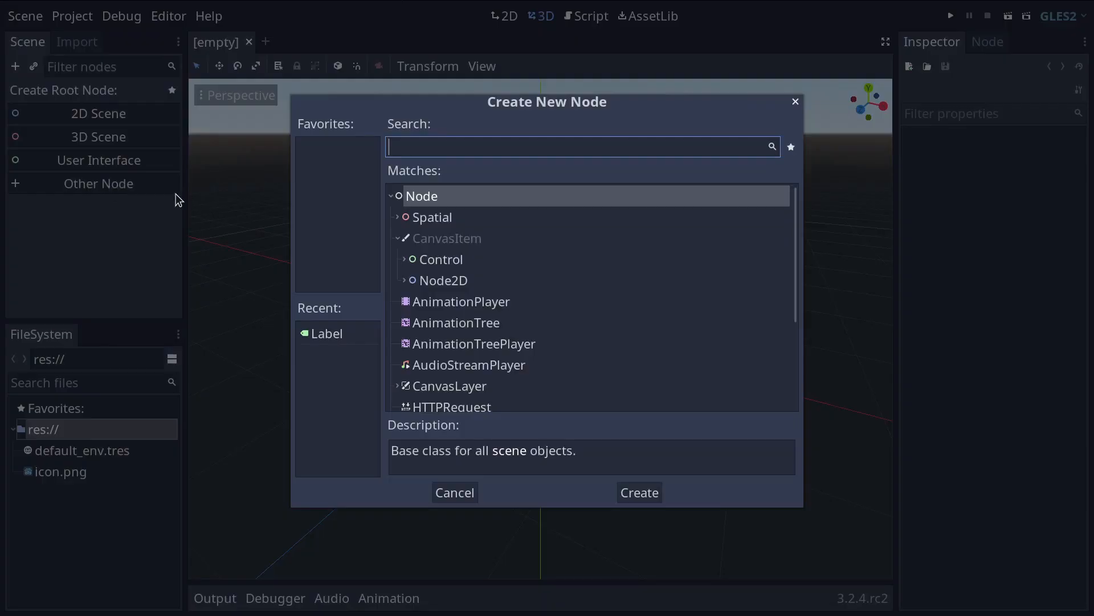
text(label)
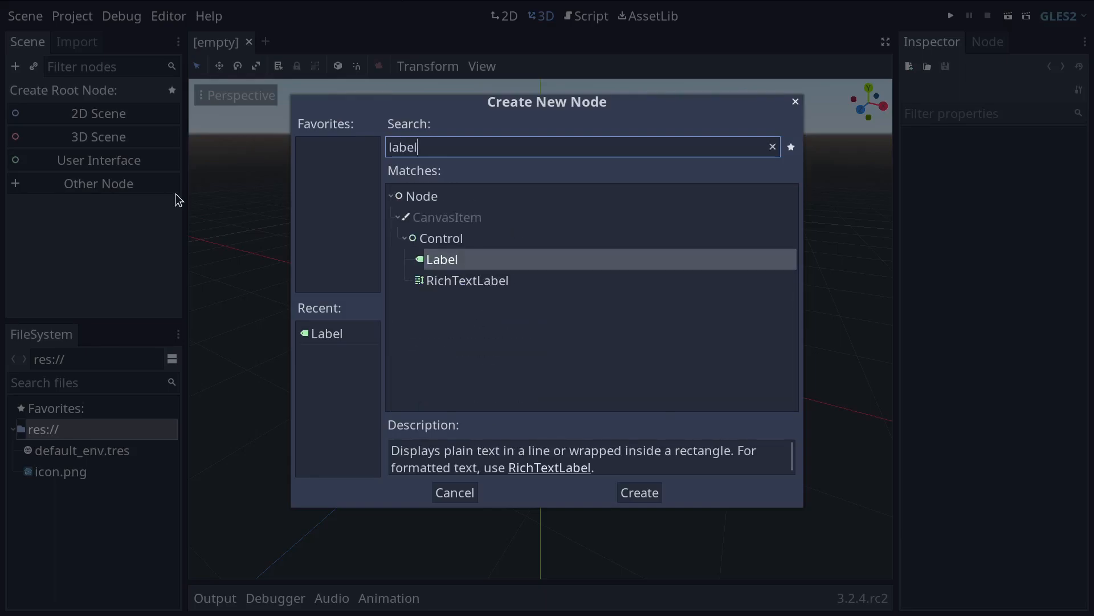
click(637, 492)
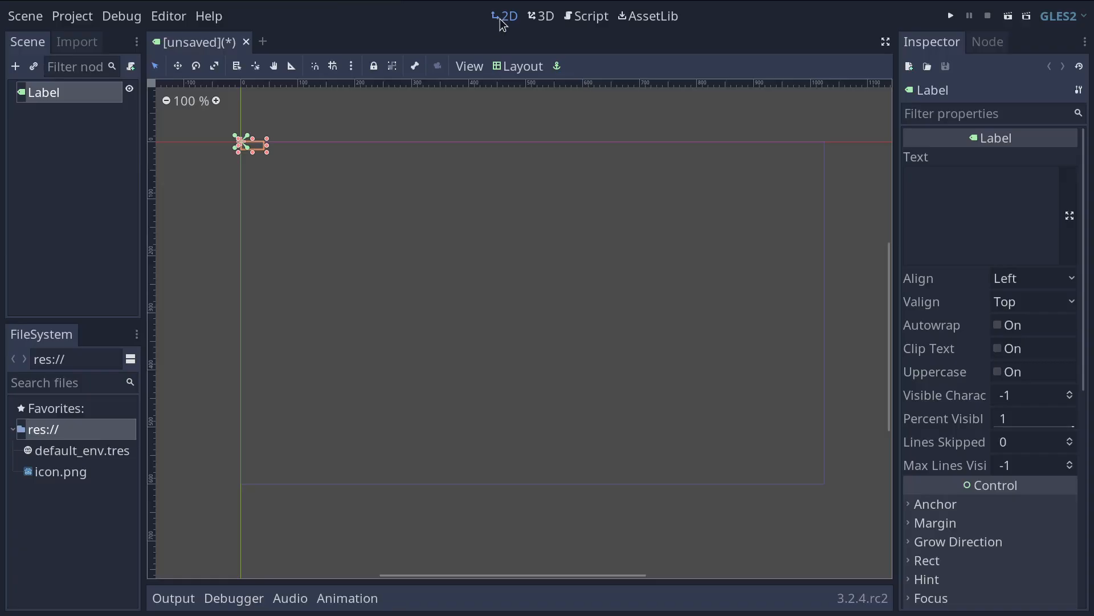
mouse_move(477, 54)
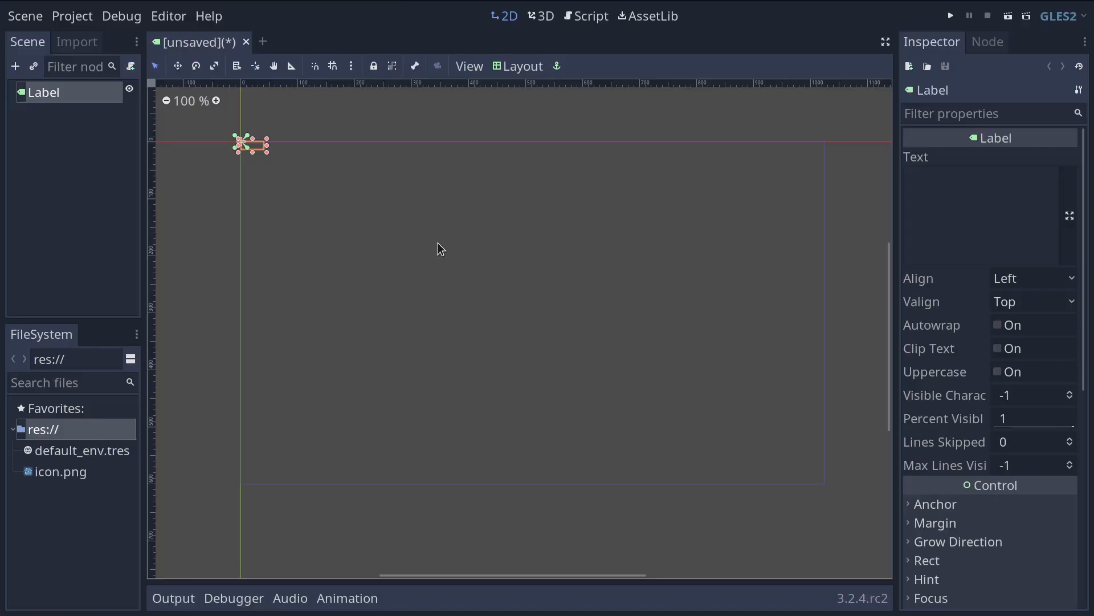
mouse_move(219, 132)
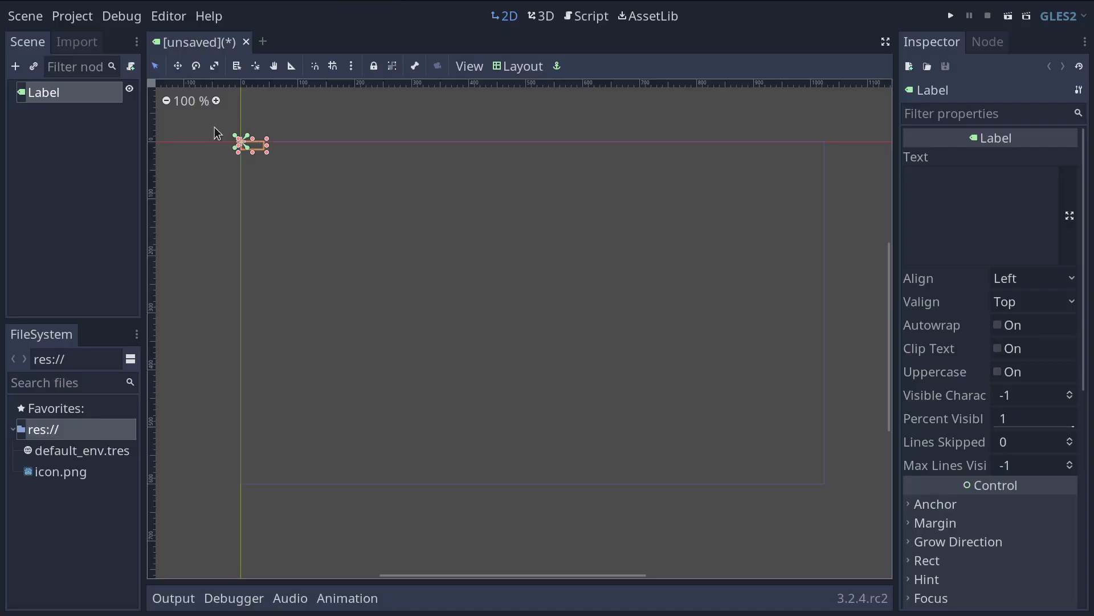
mouse_move(266, 164)
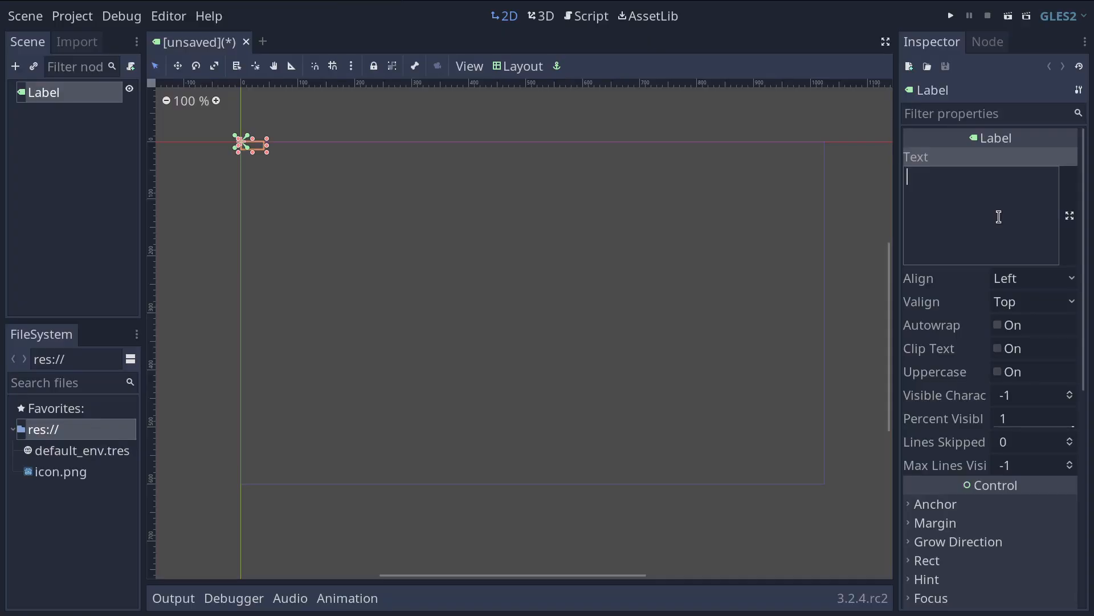
- Set the Label's Text property to 'Hello, world!'
text(Hello, wo)
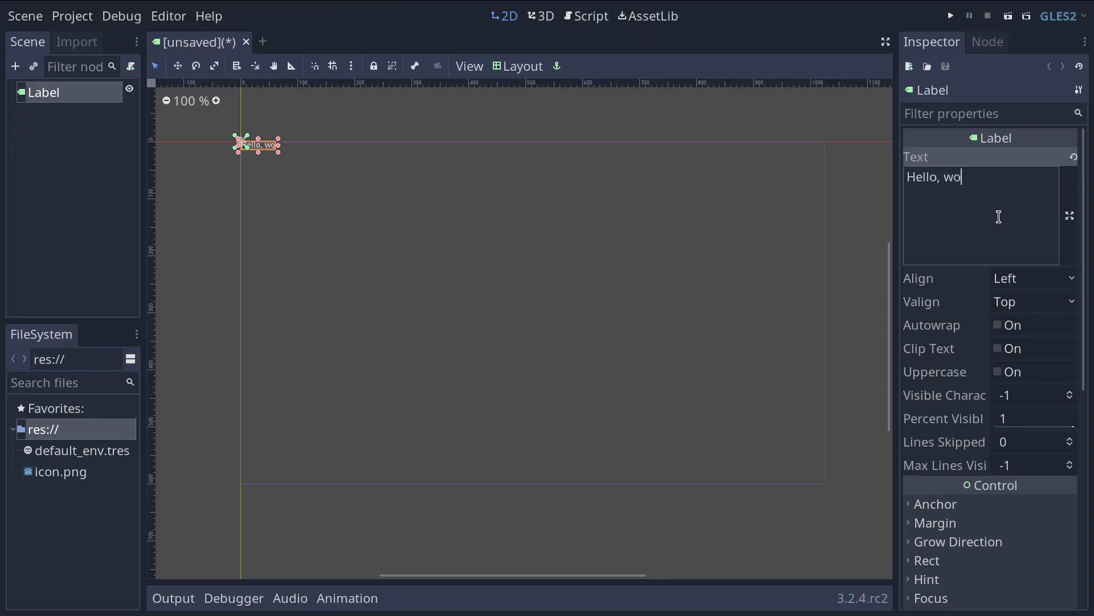
text(rld!)
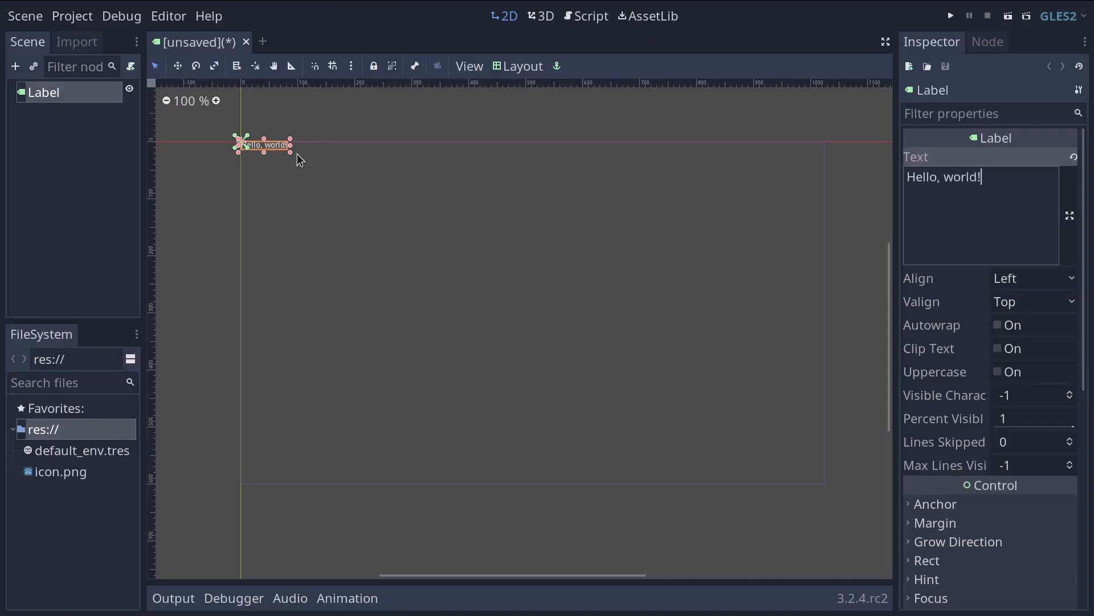
mouse_move(289, 151)
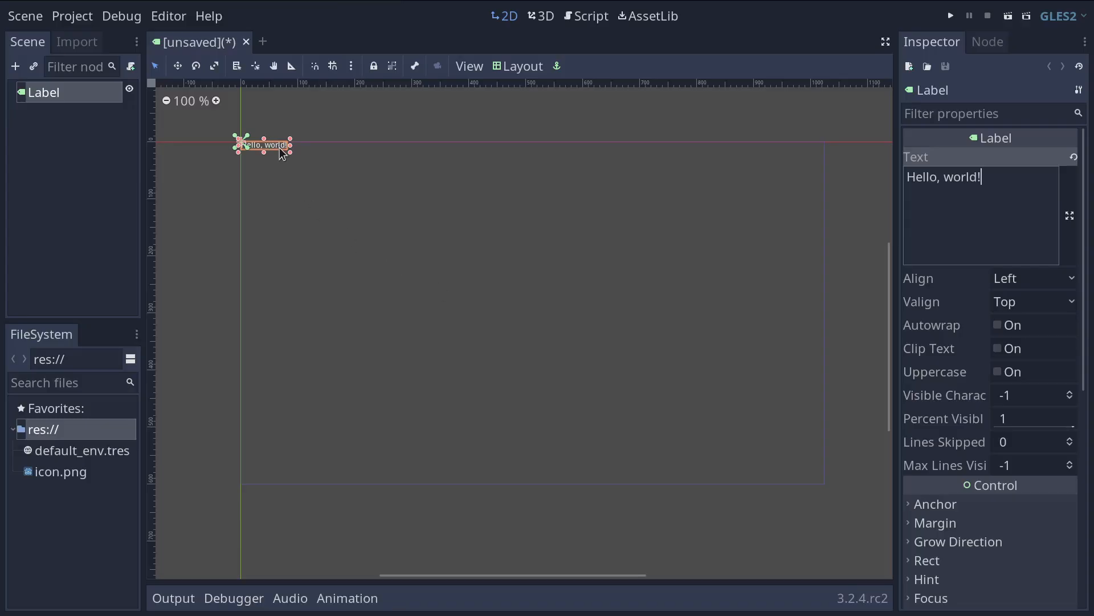
- Move the Hello, world! label to the centre of the screen rectangle, keeping its box fitted to the text
drag(263, 145, 533, 319)
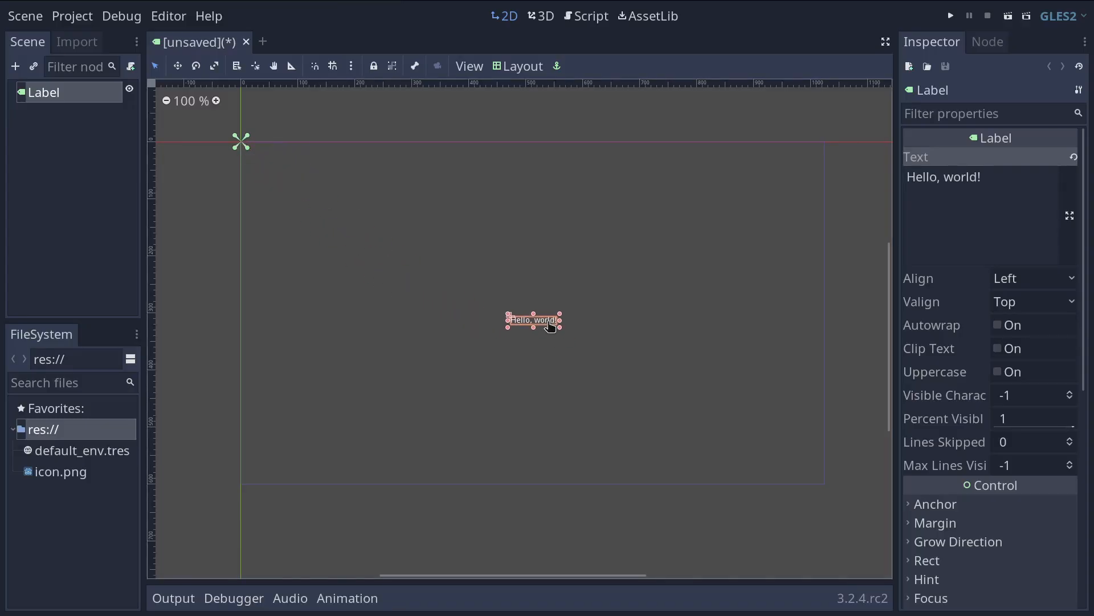
drag(559, 331, 658, 366)
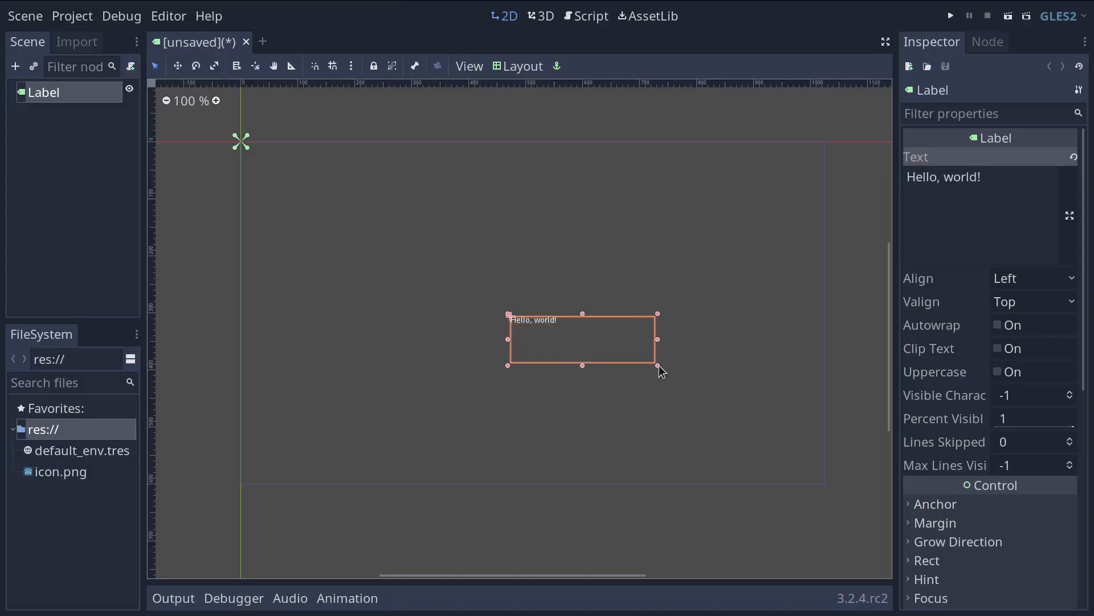
drag(657, 366, 559, 321)
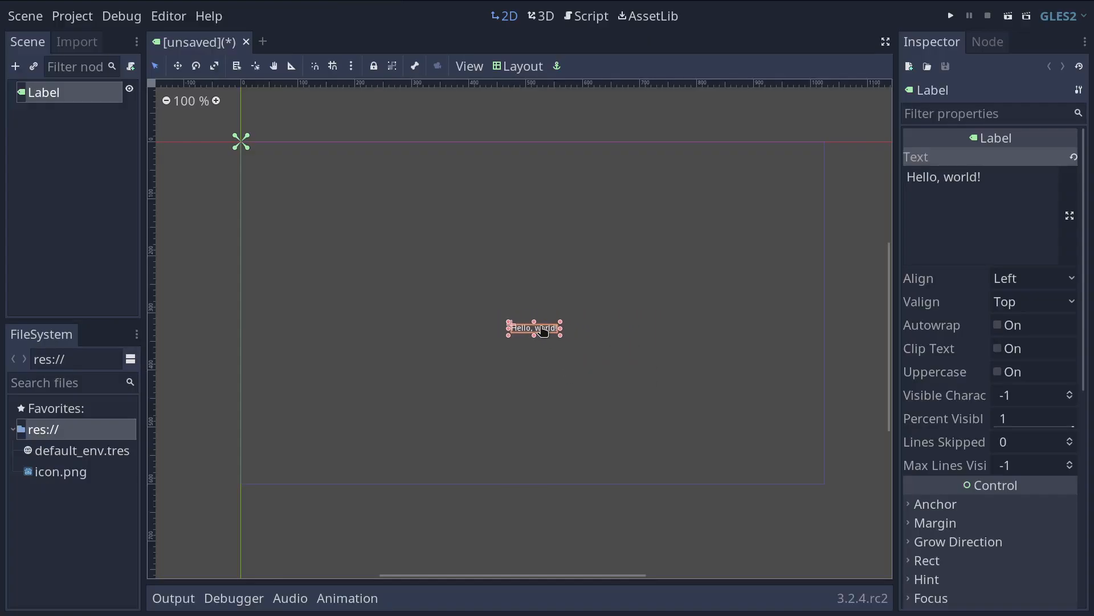
drag(534, 328, 536, 319)
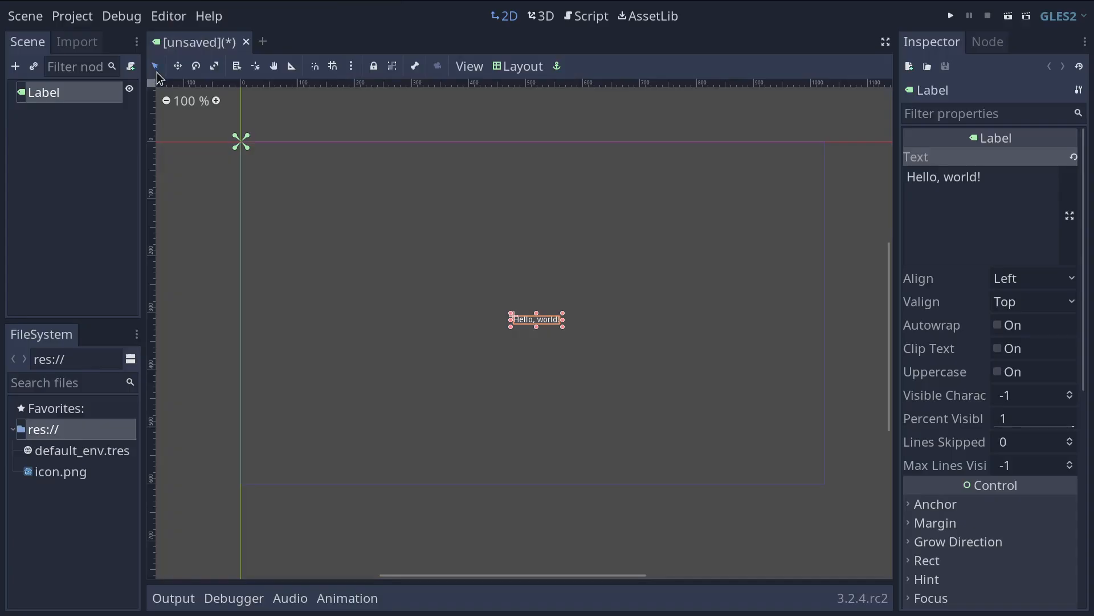
mouse_move(156, 66)
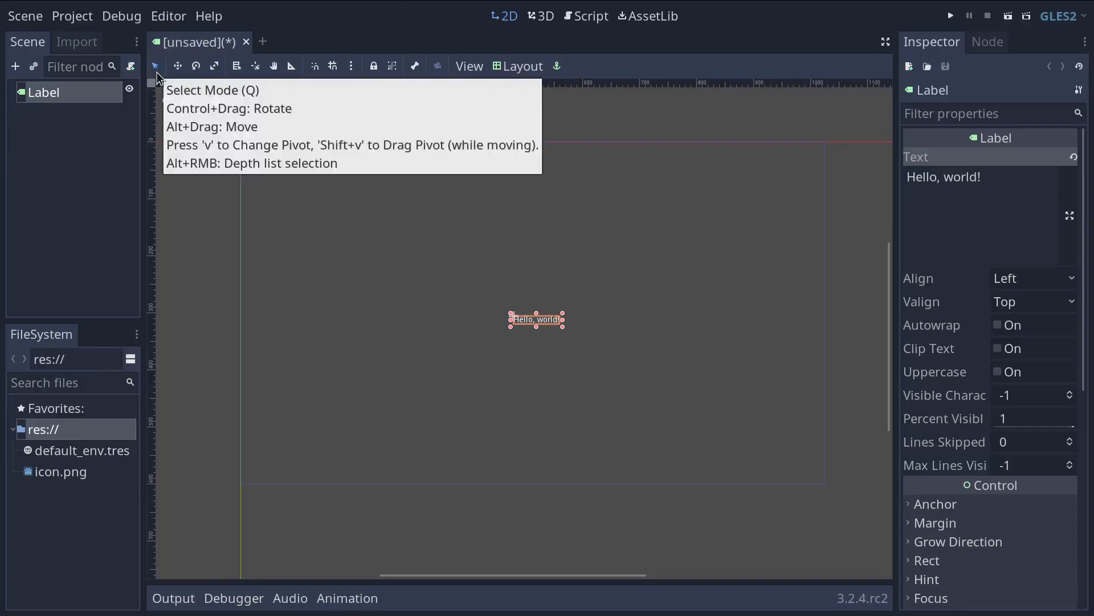
mouse_move(179, 197)
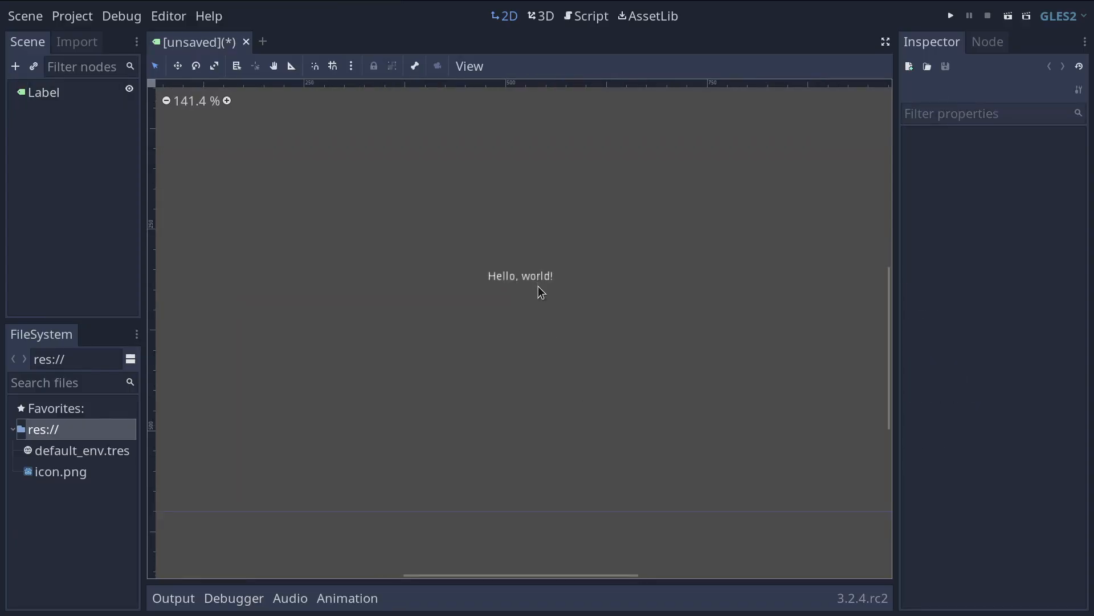
click(44, 92)
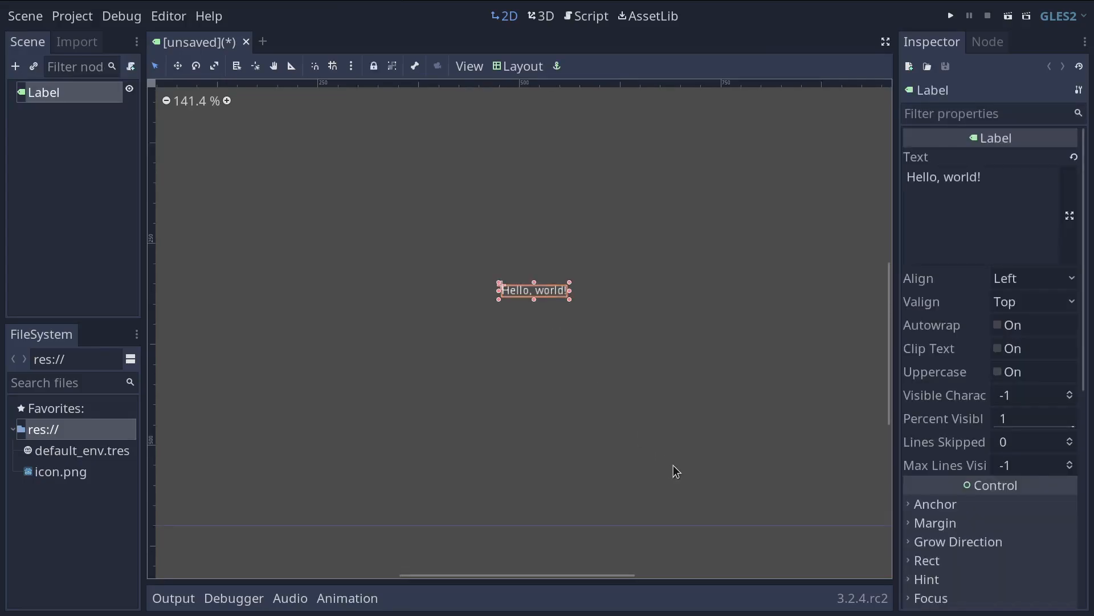
mouse_move(686, 471)
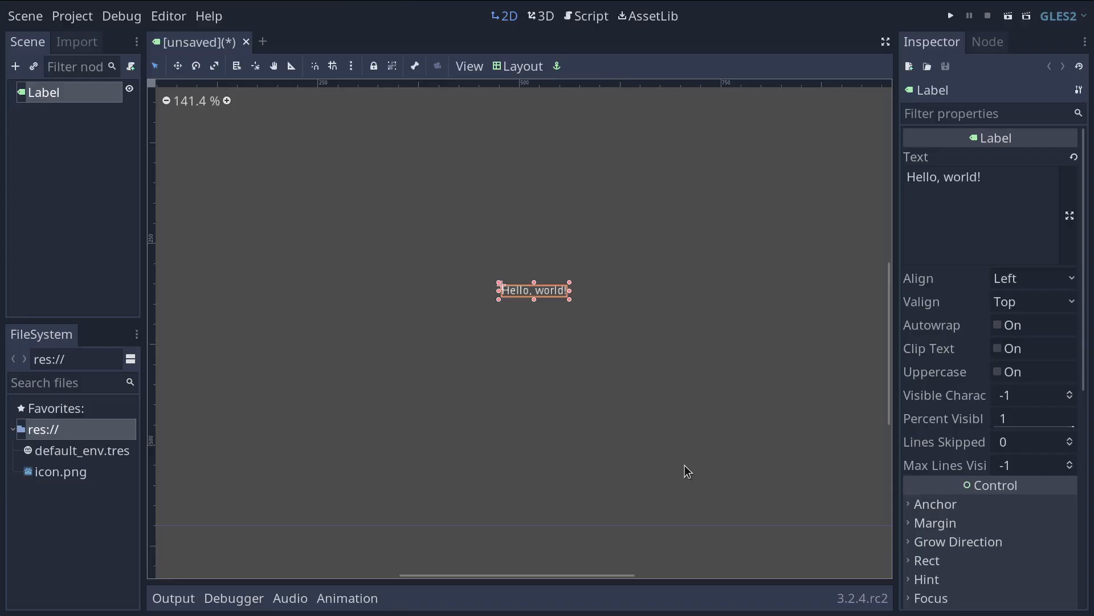
mouse_move(697, 388)
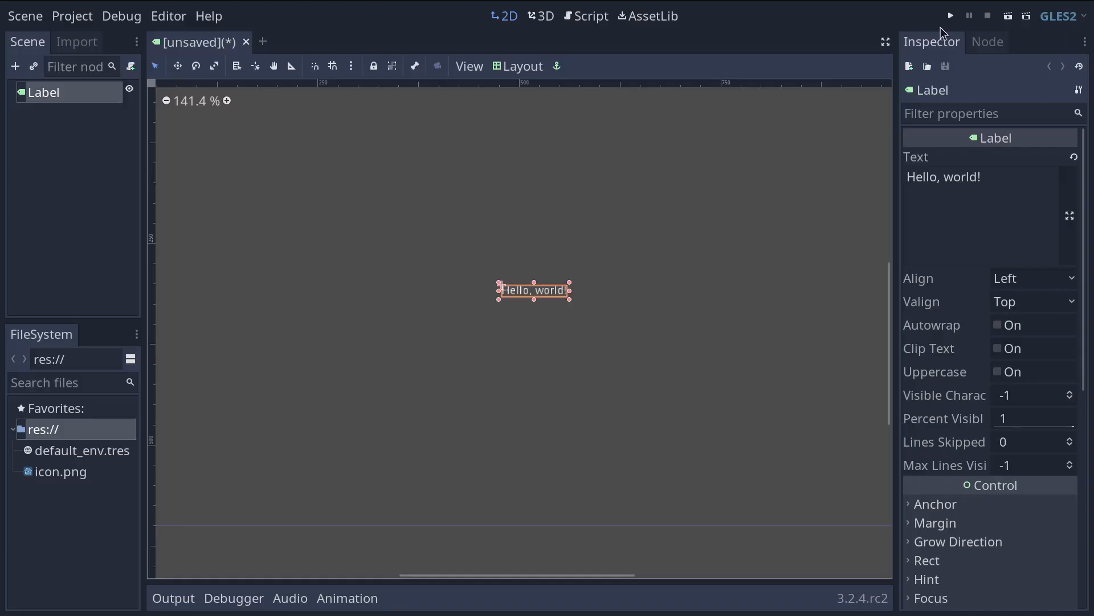
mouse_move(949, 15)
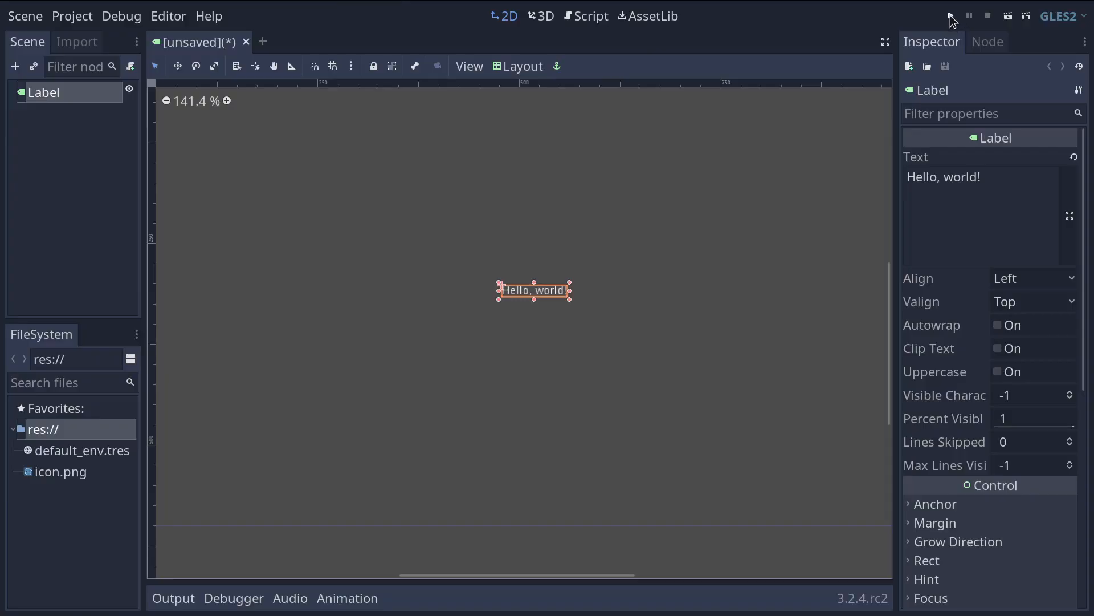
mouse_move(951, 15)
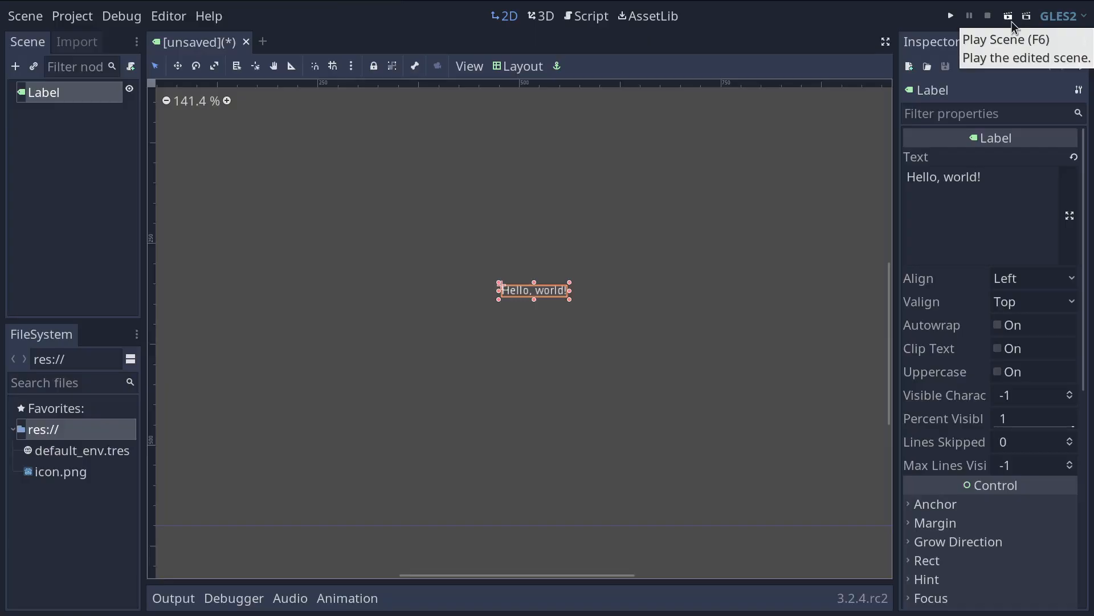
mouse_move(896, 57)
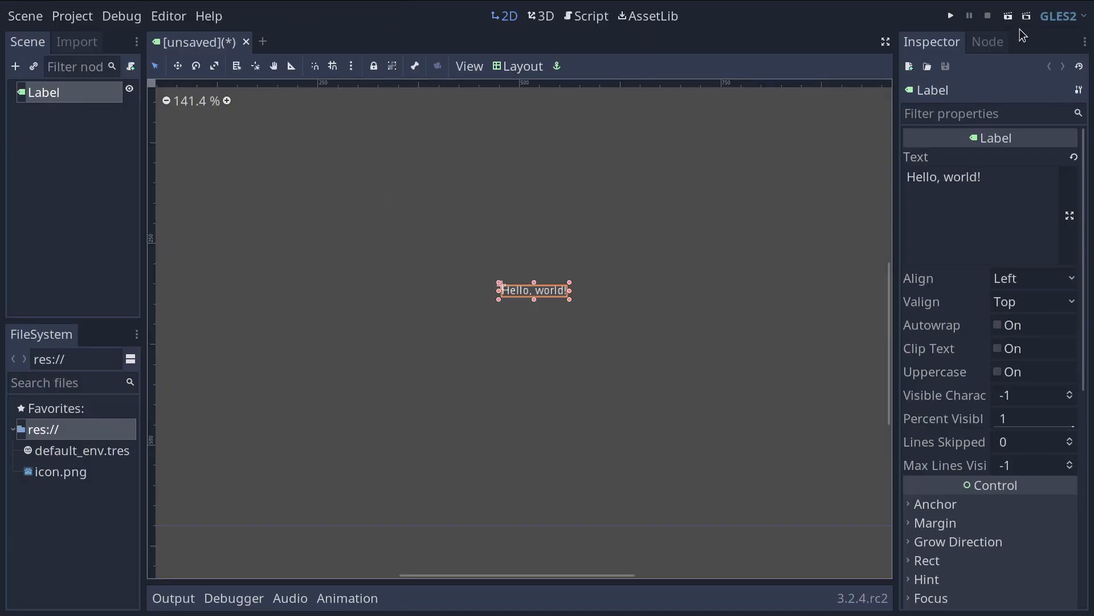
mouse_move(657, 338)
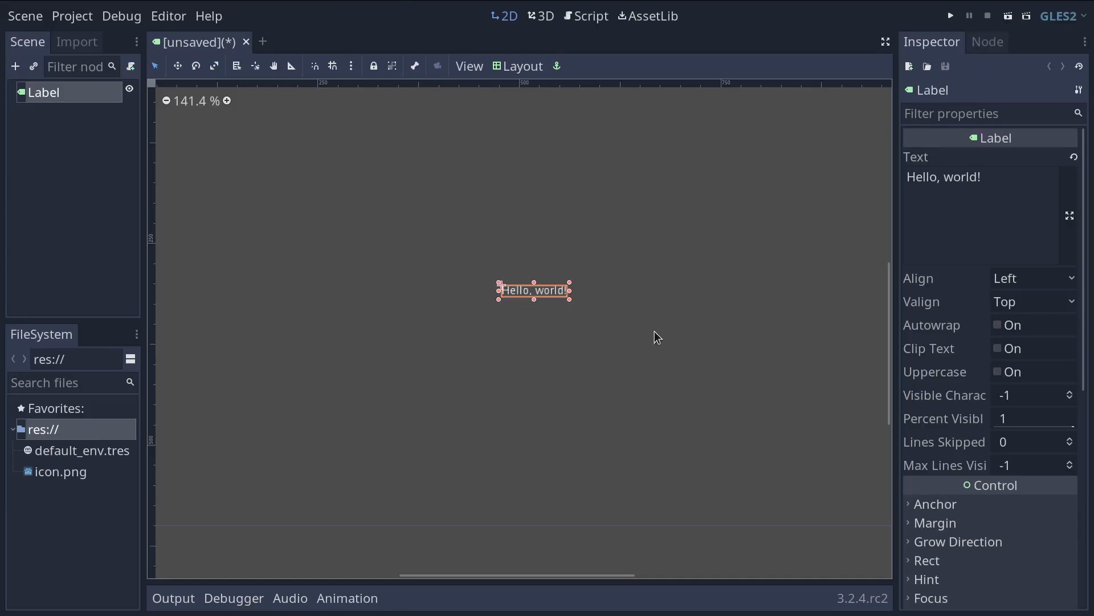
- Run the scene with Play Scene, saving it as Label.tscn so Hello, world! shows in the game window
click(950, 15)
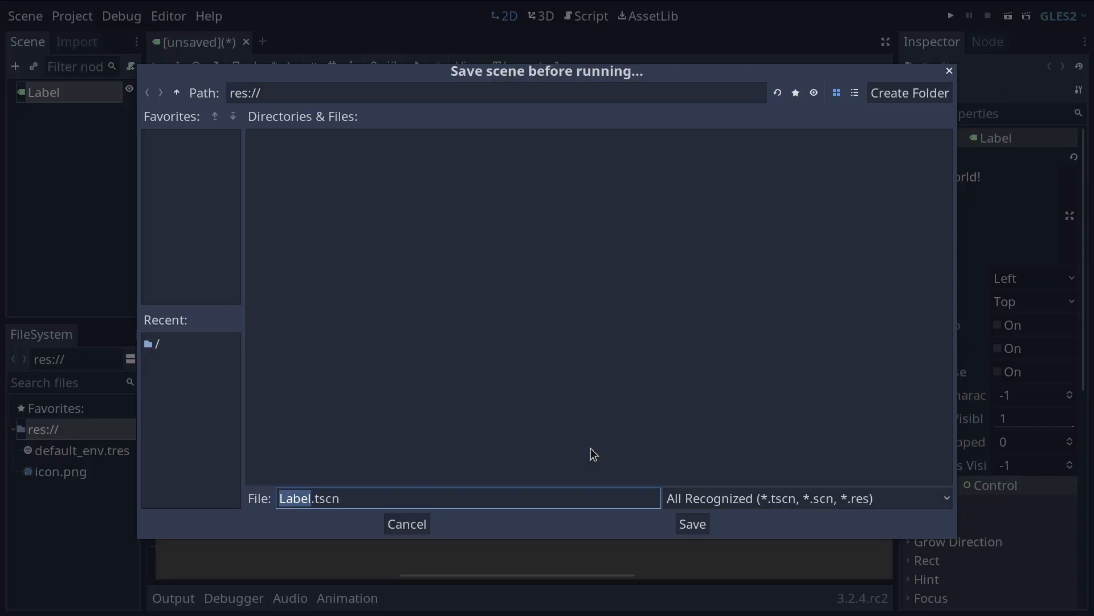
mouse_move(591, 463)
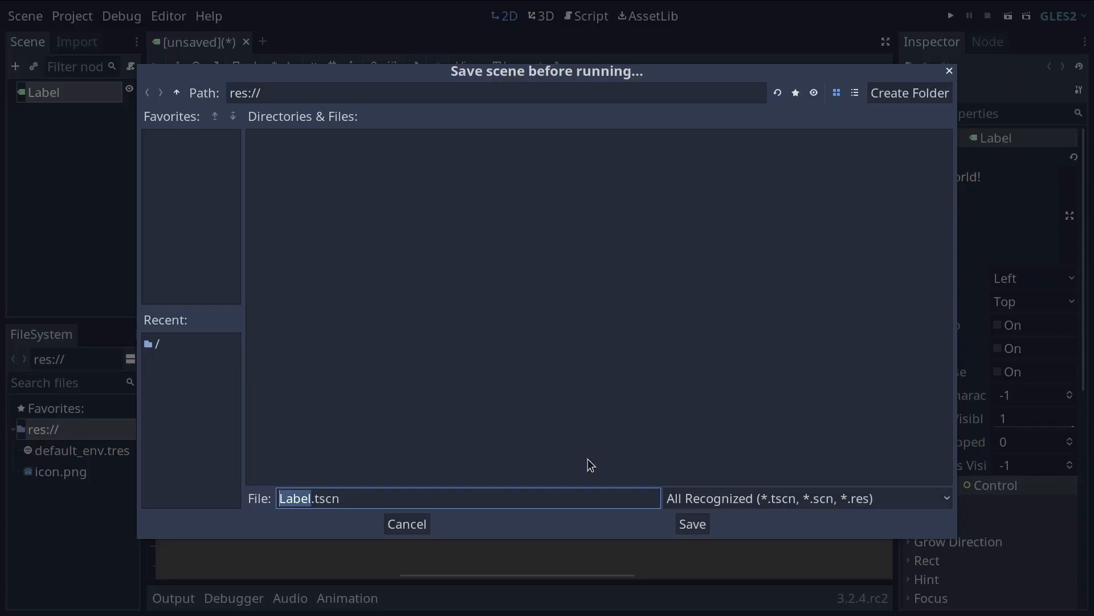
mouse_move(568, 448)
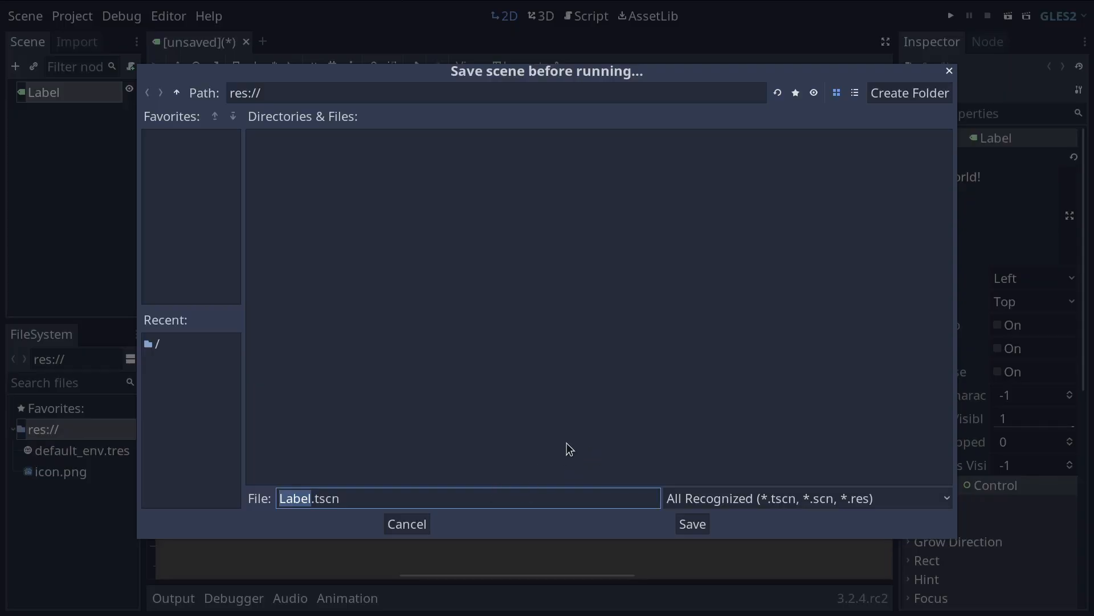
click(691, 524)
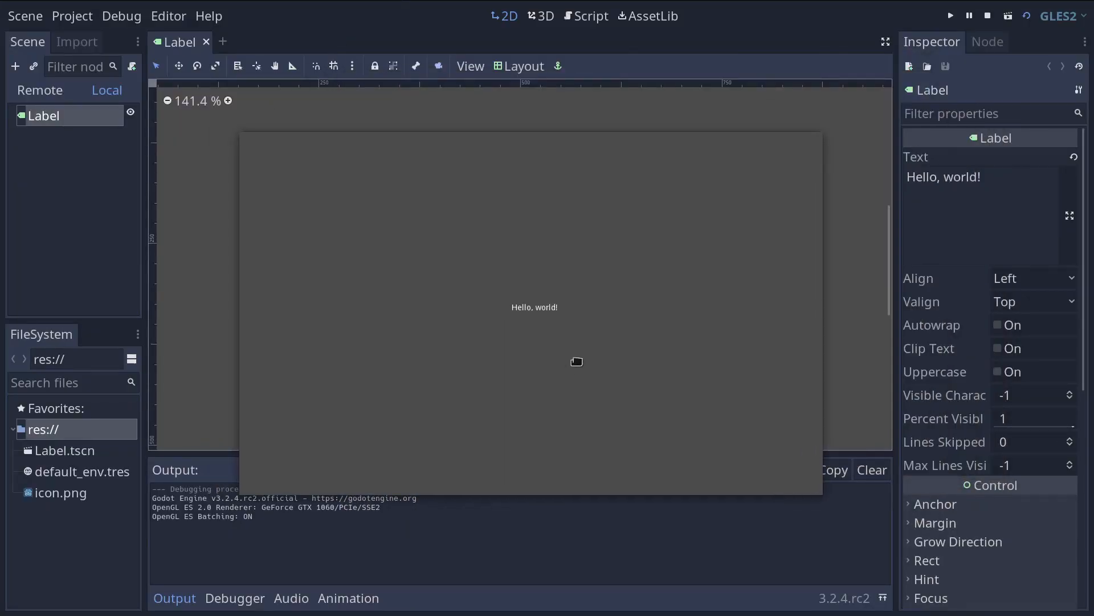
mouse_move(608, 384)
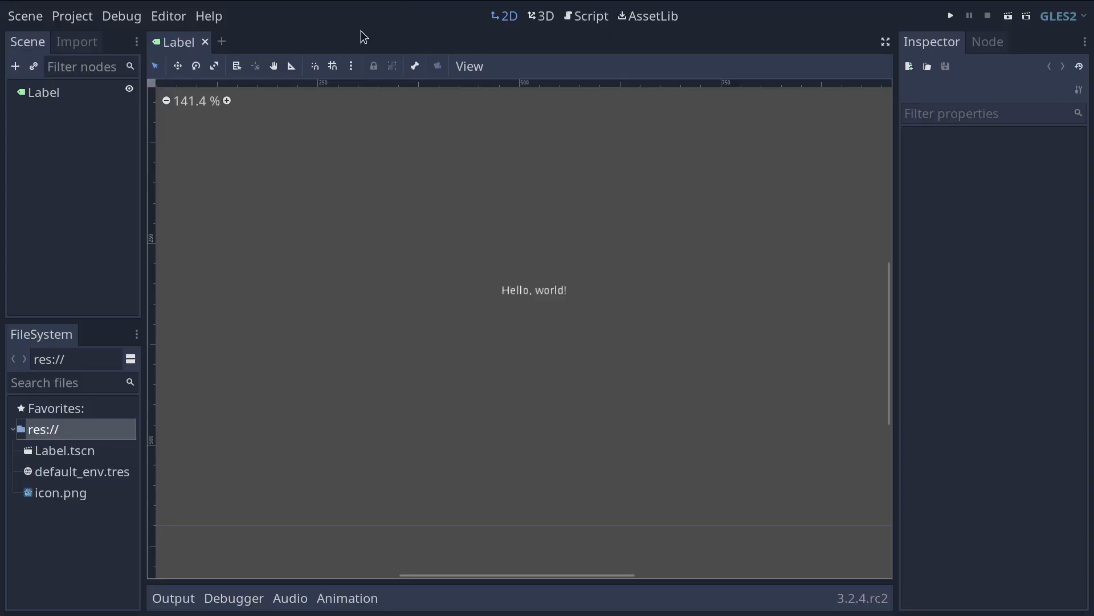
mouse_move(184, 49)
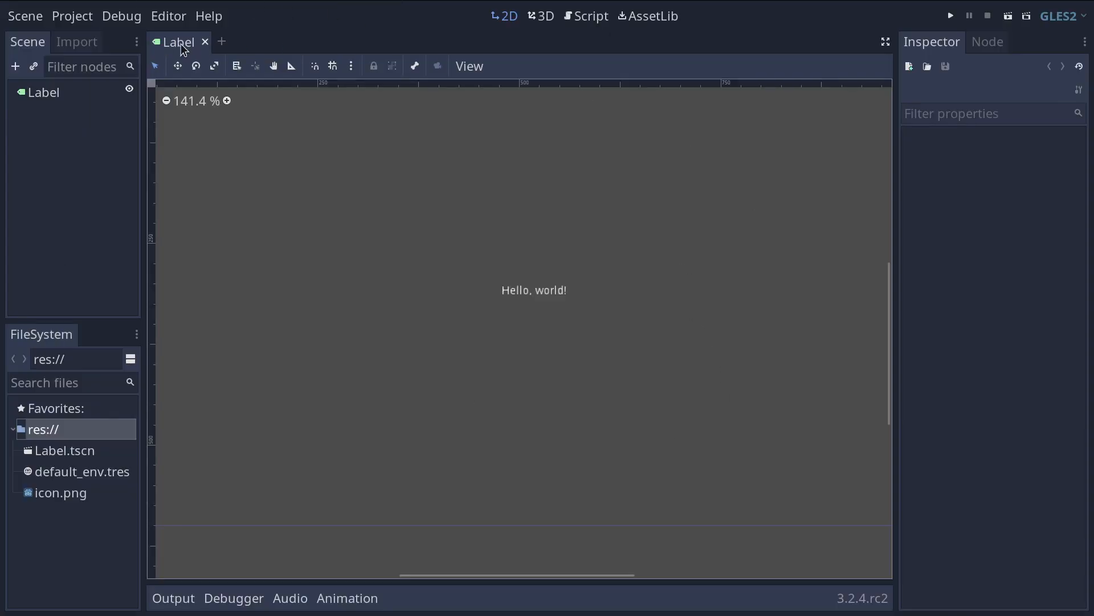
mouse_move(949, 15)
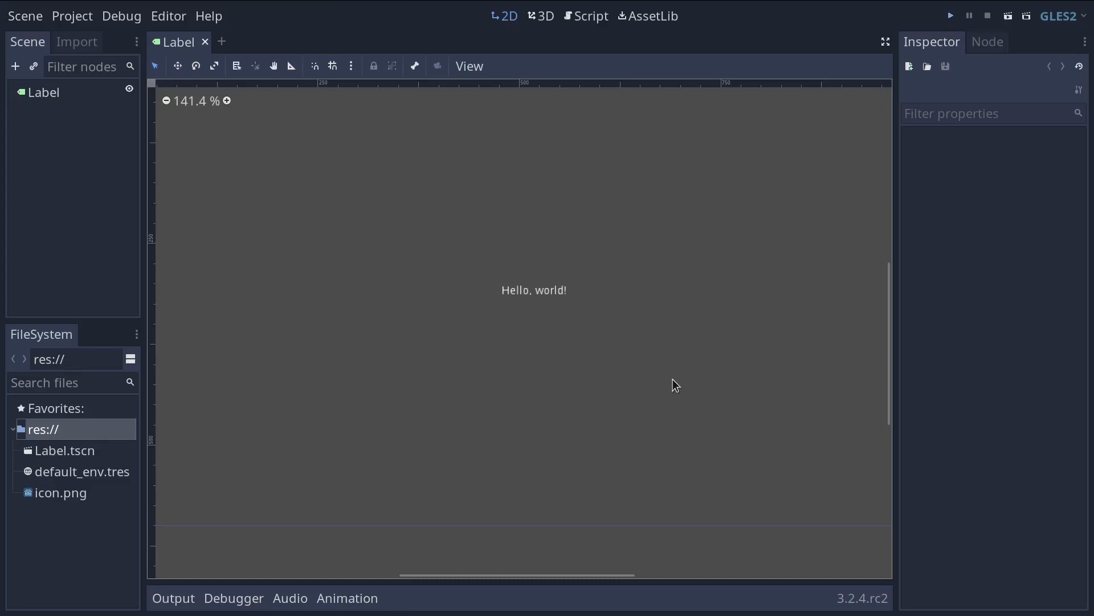
- Run the whole project with Play and select Label.tscn as its main scene
click(950, 15)
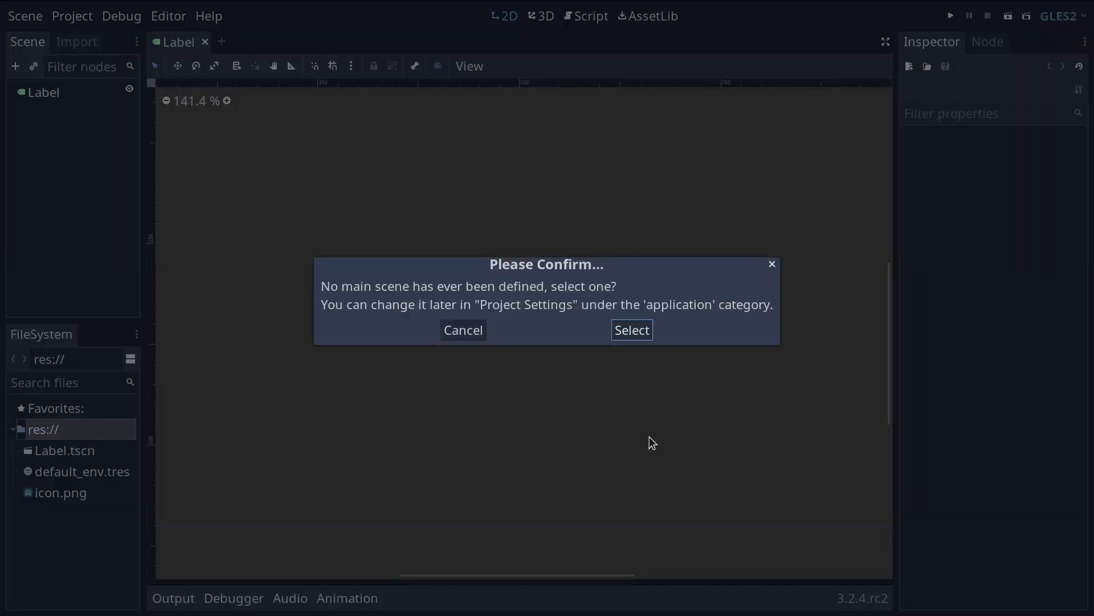
mouse_move(660, 429)
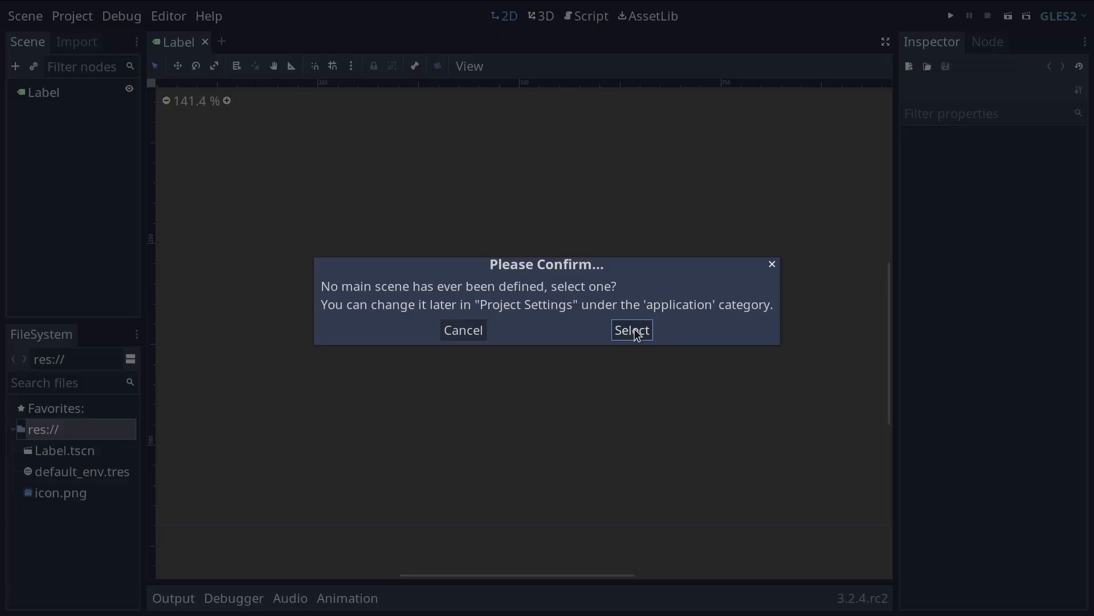
click(631, 329)
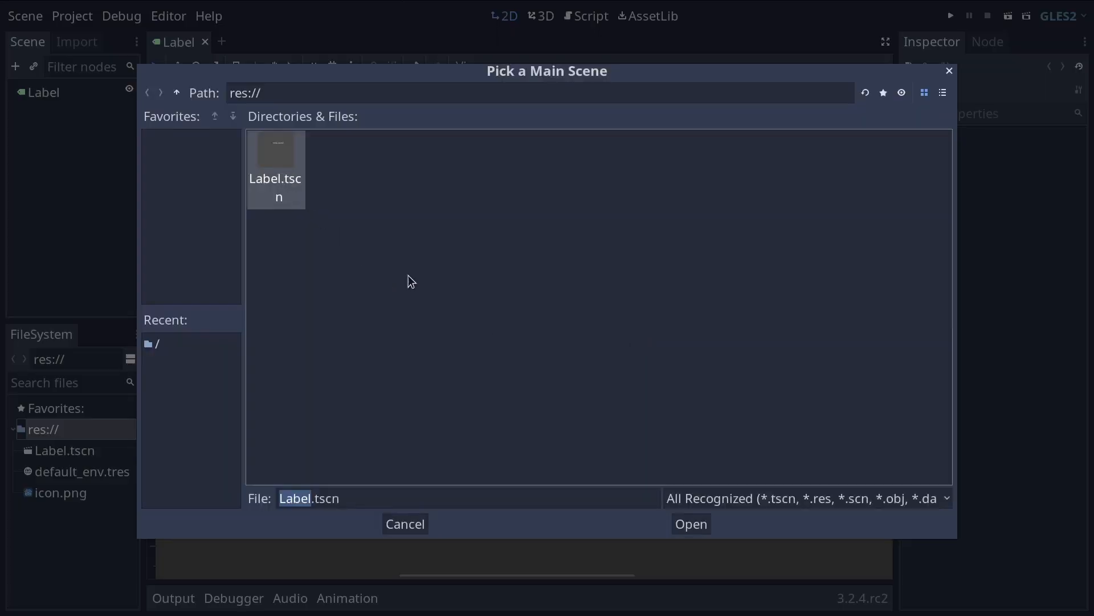
mouse_move(418, 285)
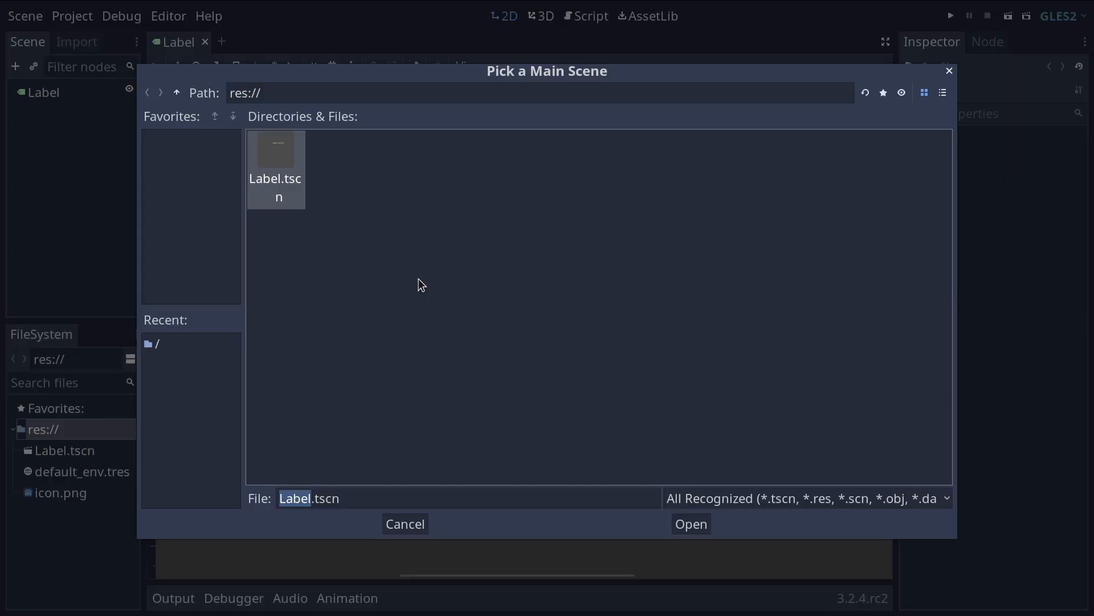
click(690, 524)
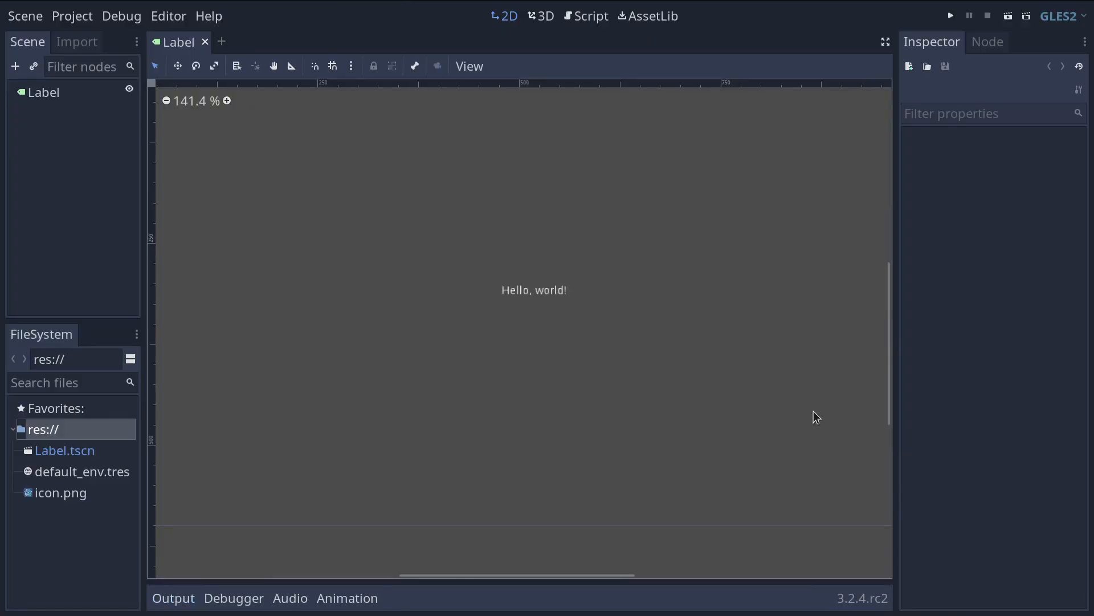
- Reach Application > Run in Project Settings and the Main Scene folder picker
scroll(down, 3)
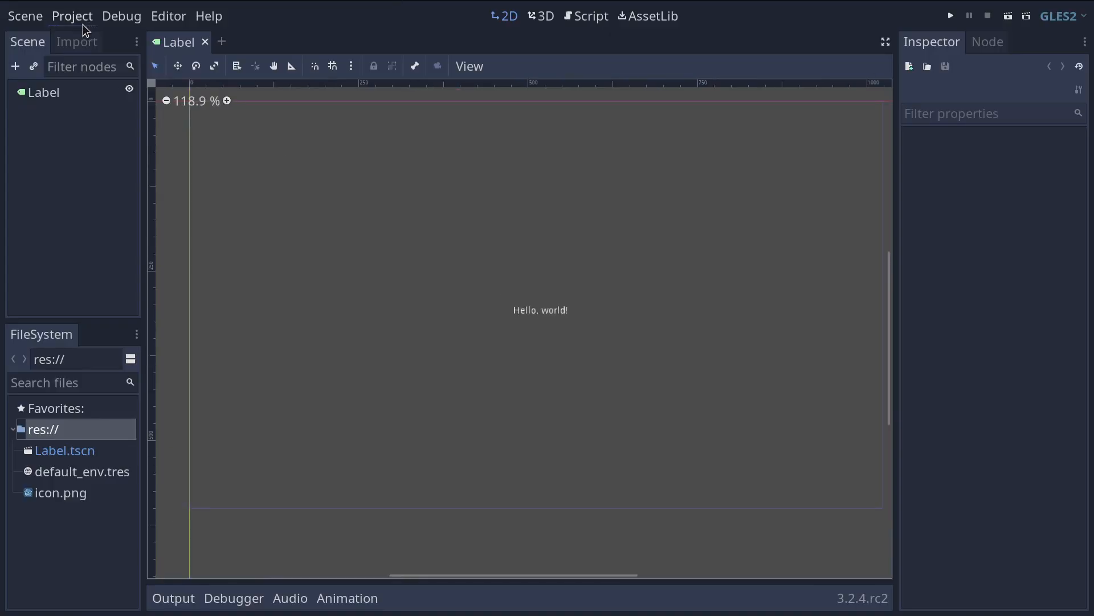
click(71, 15)
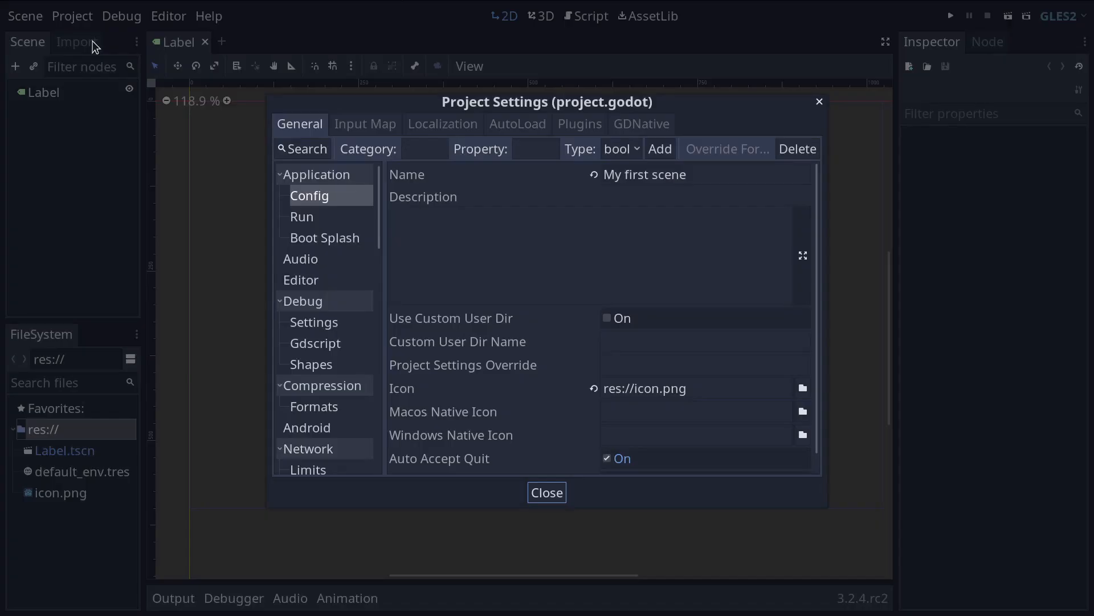
click(301, 217)
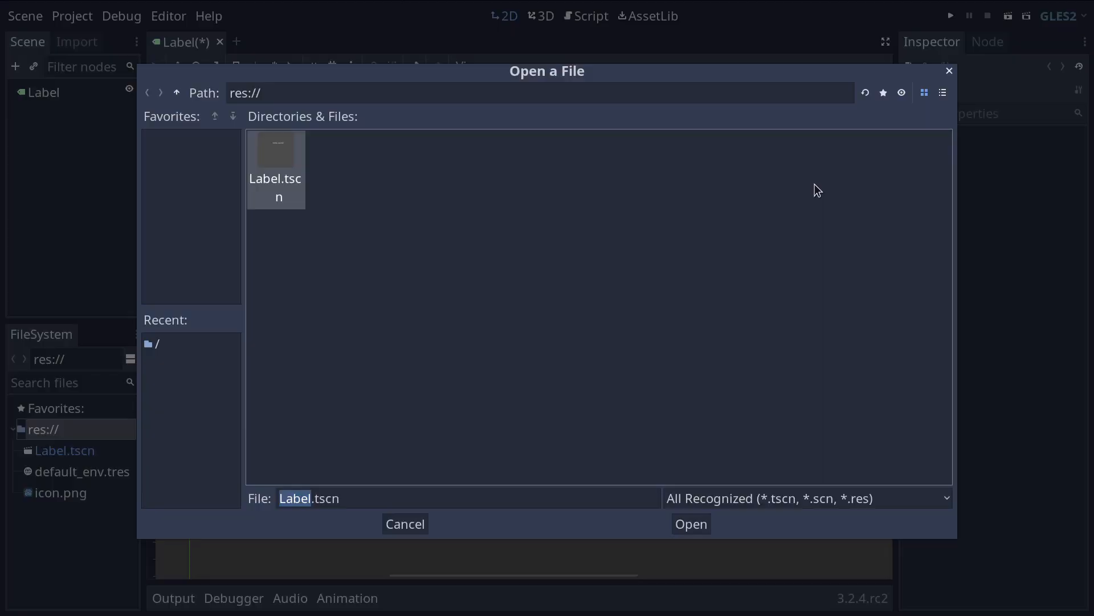
click(689, 523)
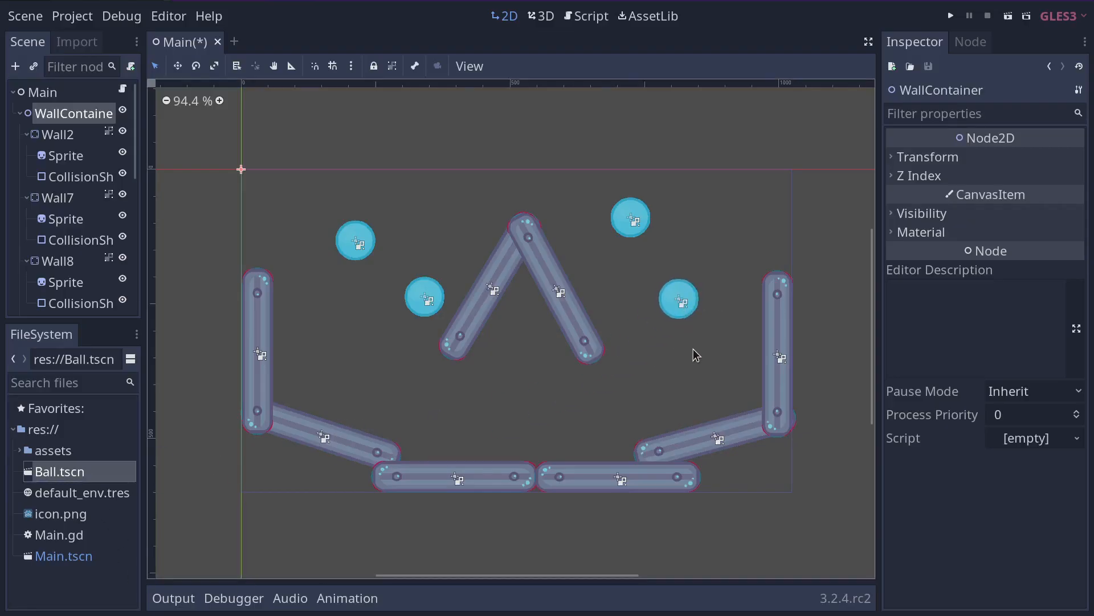
- Save the demo project's Main.tscn scene with the walls and blue balls
click(949, 15)
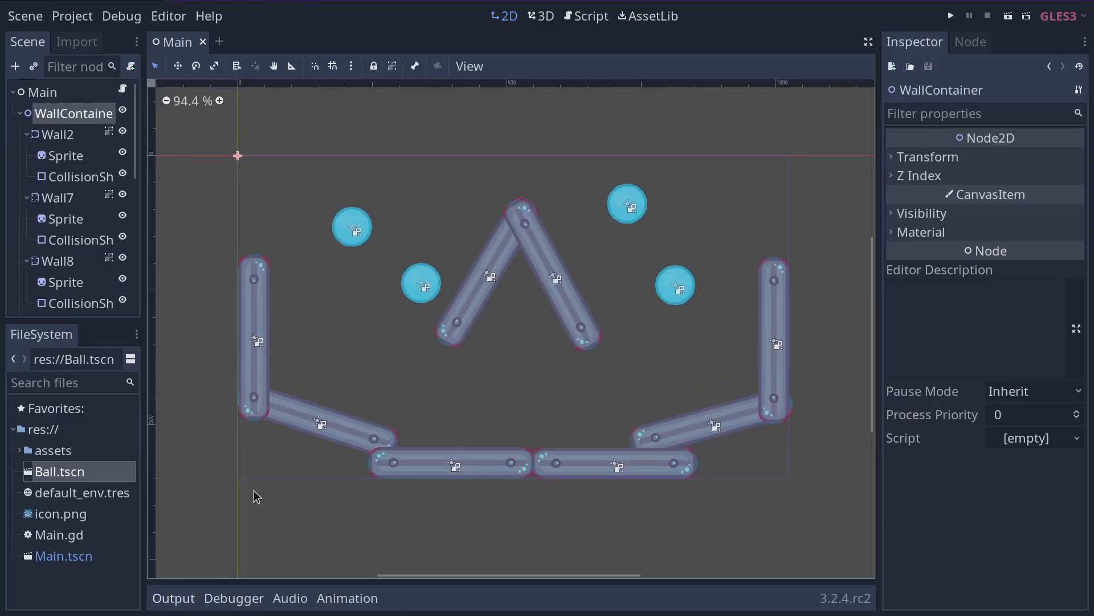
click(52, 296)
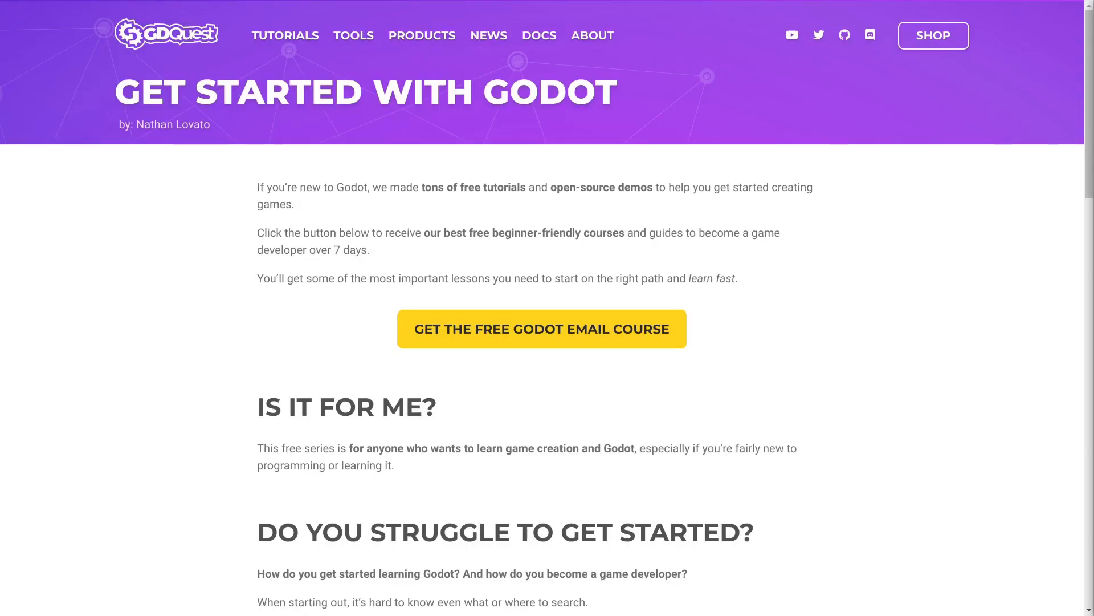
mouse_move(635, 344)
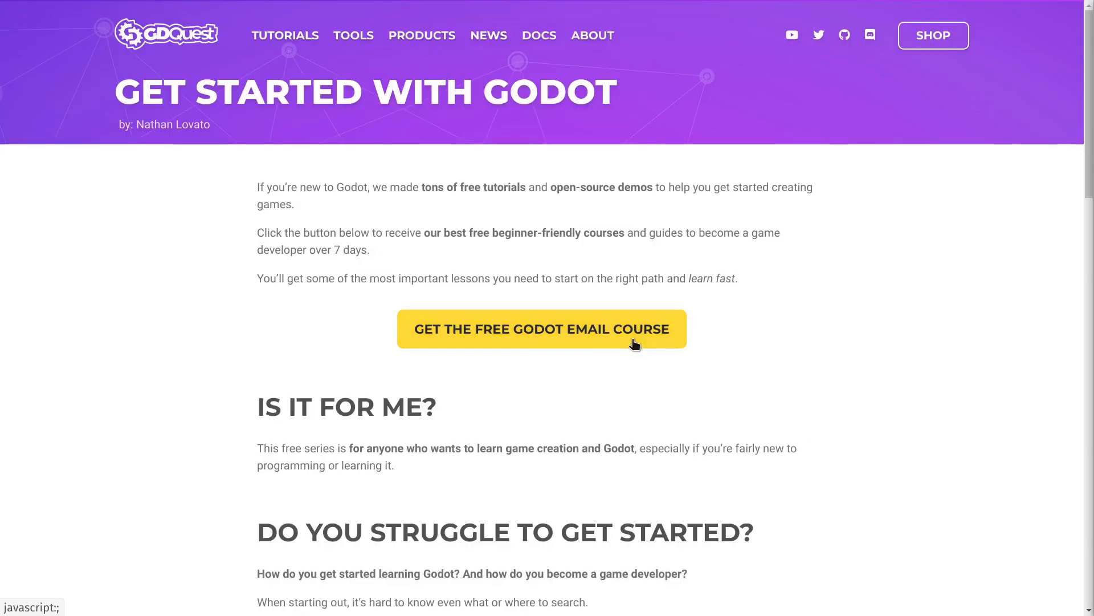
scroll(down, 3)
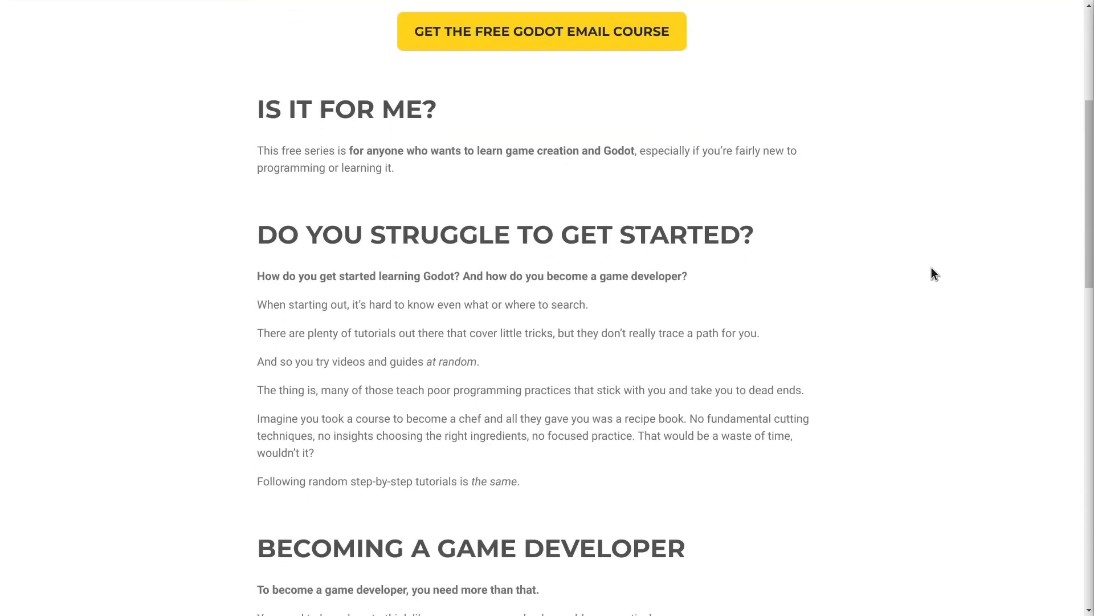
scroll(down, 3)
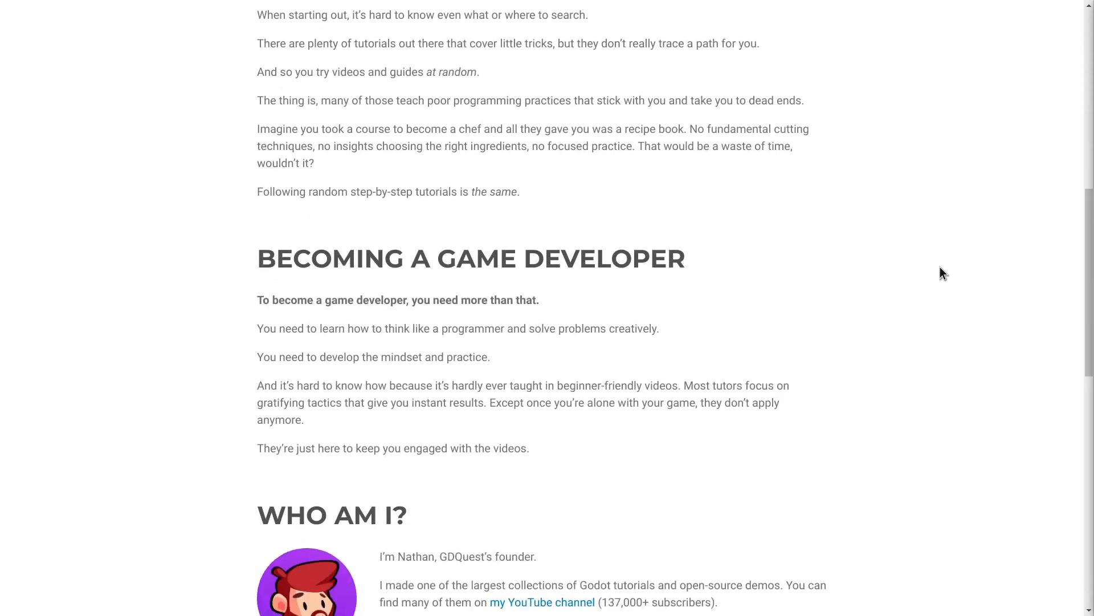
scroll(down, 3)
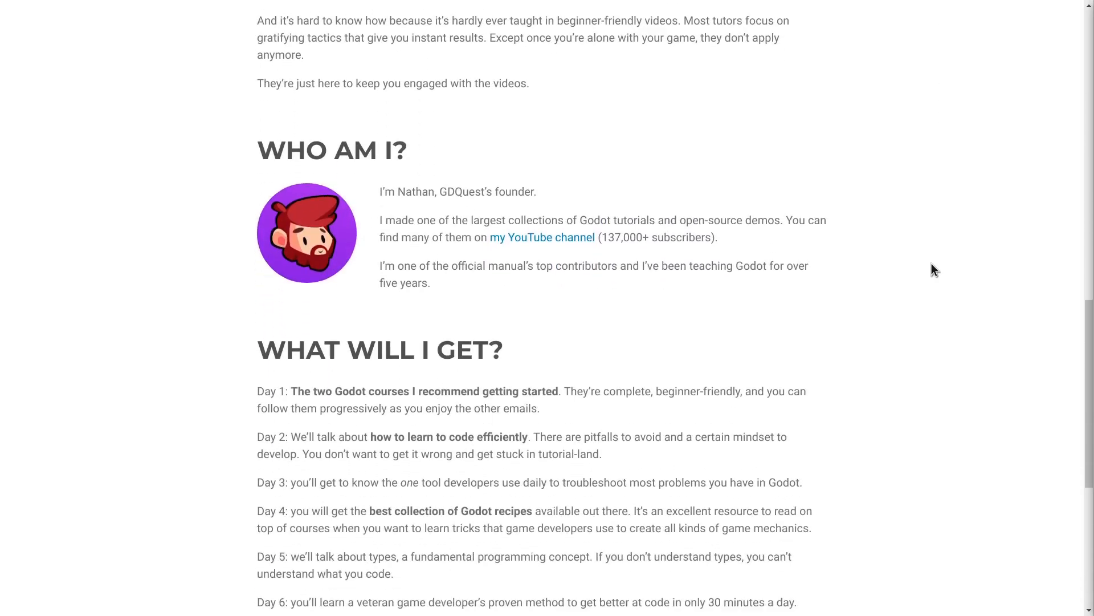
scroll(down, 3)
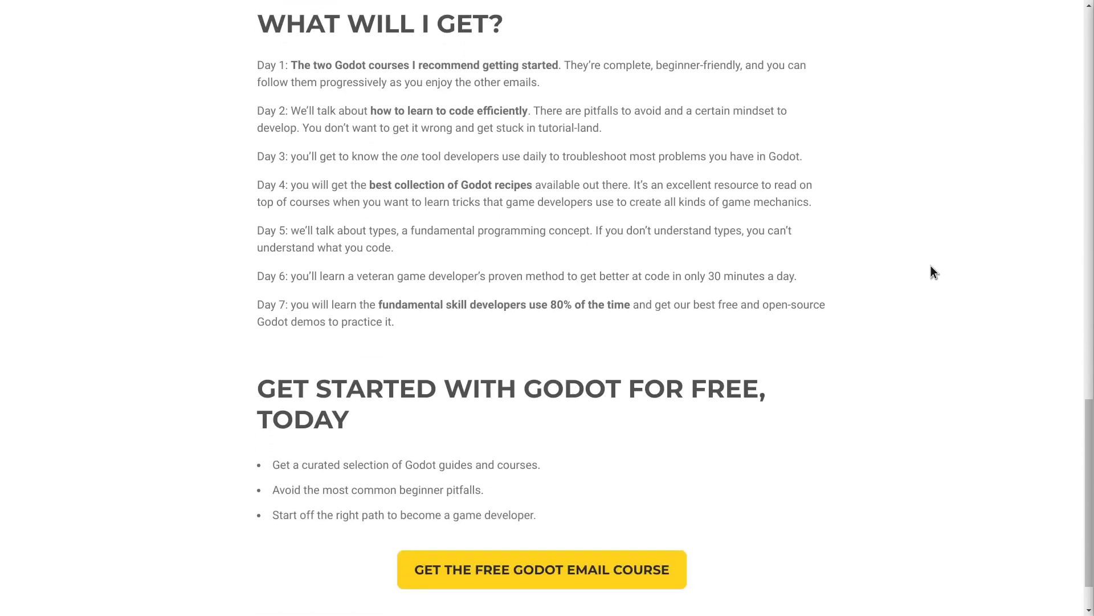
scroll(down, 3)
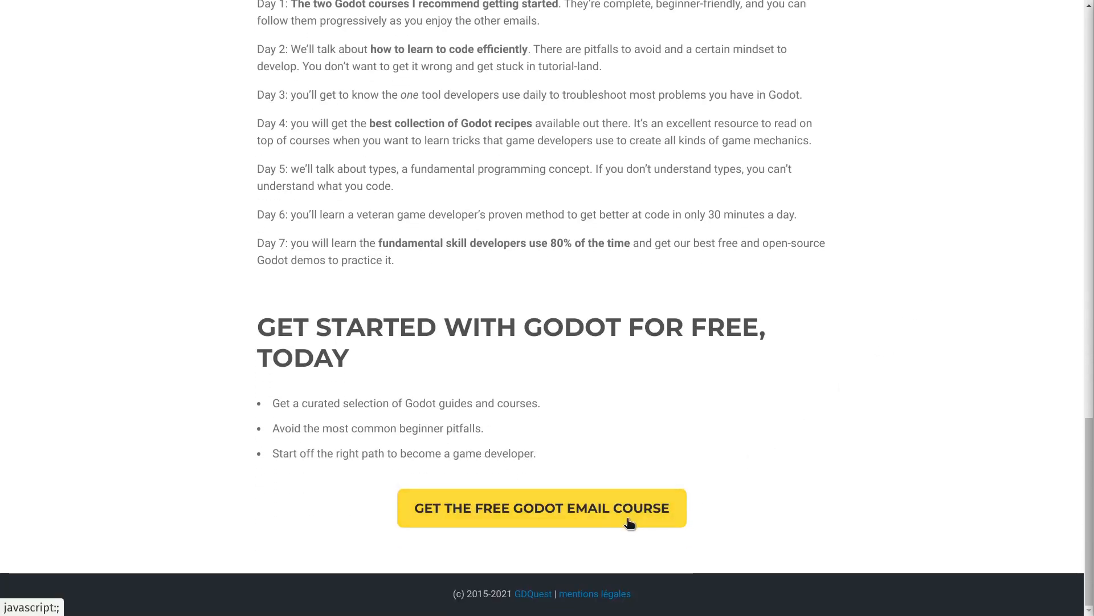
click(540, 507)
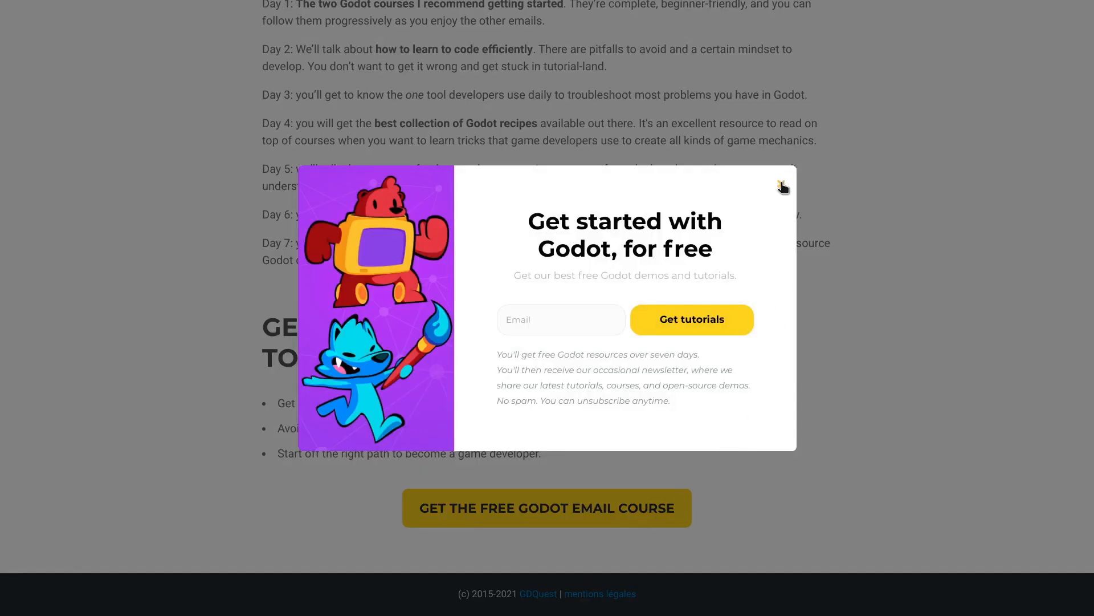
click(782, 187)
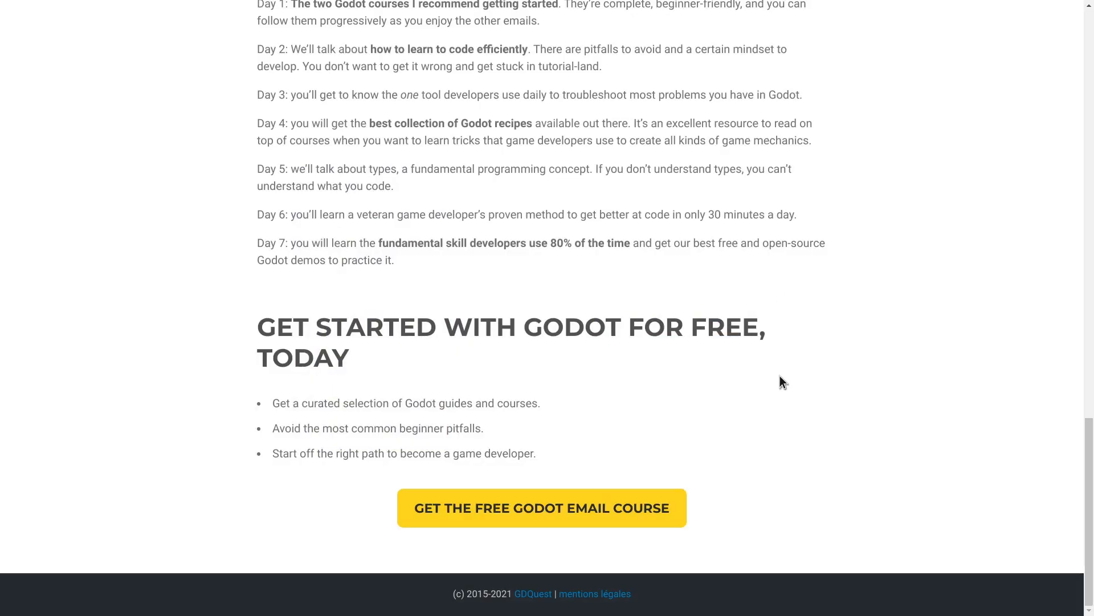